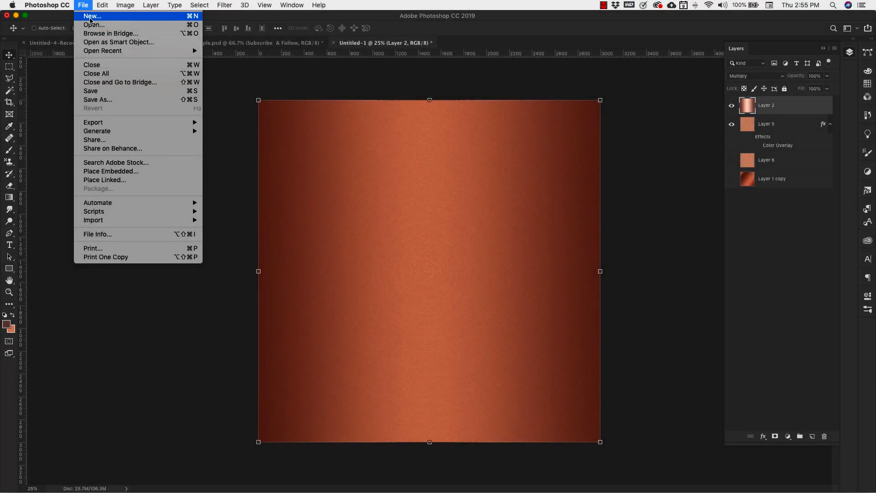
Step: Create a 3000 × 3000 px, 72 ppi RGB document with a white background
{"action": "left_click", "coordinate": [91, 16]}
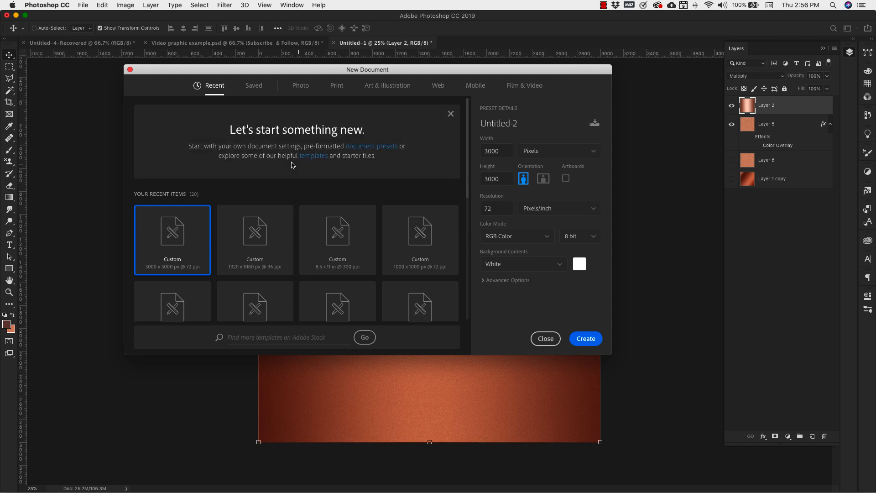
{"action": "left_click", "coordinate": [495, 151]}
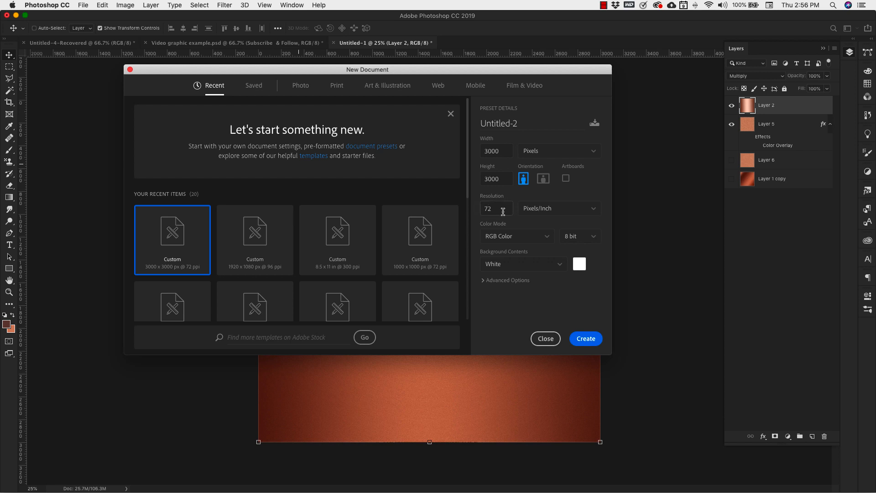
{"action": "mouse_move", "coordinate": [503, 217]}
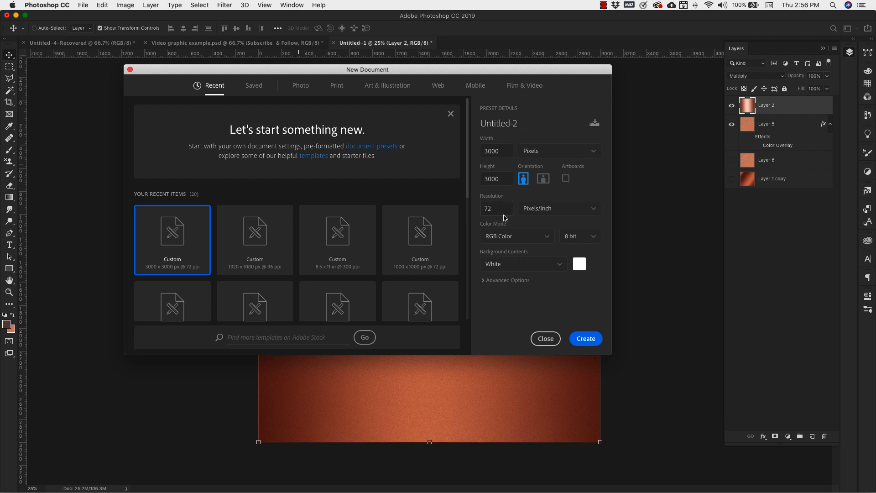
{"action": "left_click", "coordinate": [544, 338]}
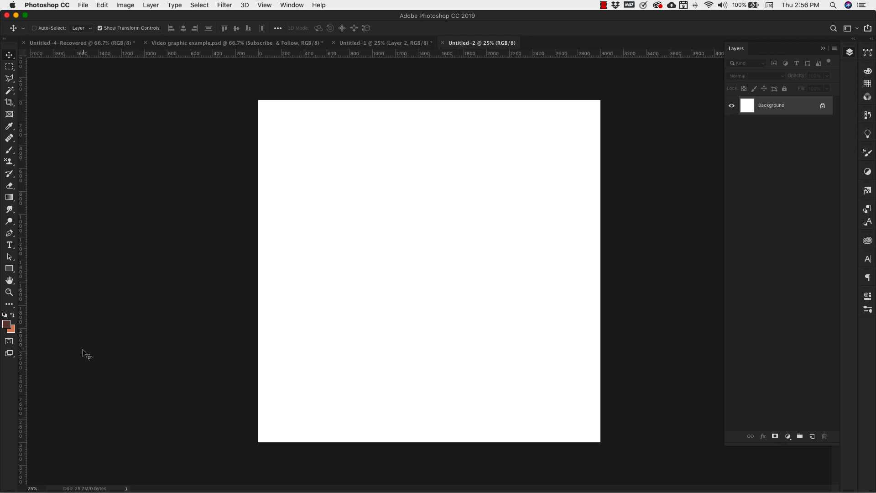
{"action": "mouse_move", "coordinate": [19, 335]}
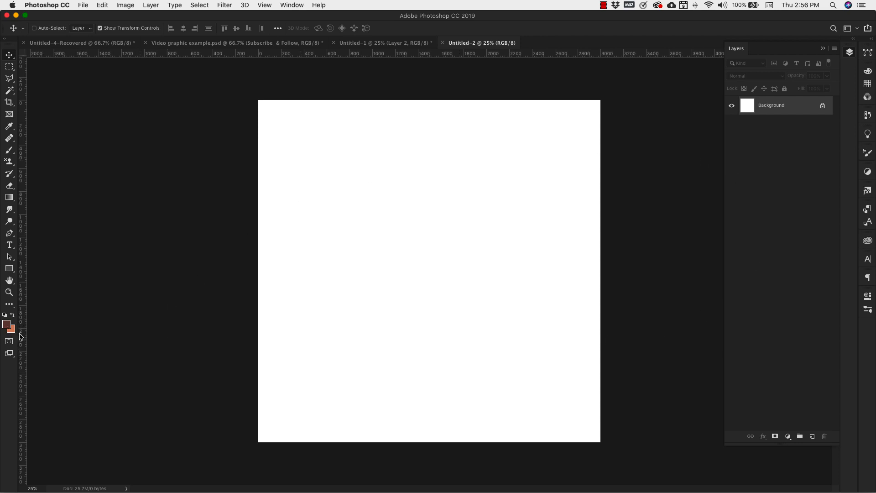
Step: Unlock the Background into Layer 0 and fill it with flat copper orange
{"action": "left_click", "coordinate": [13, 329]}
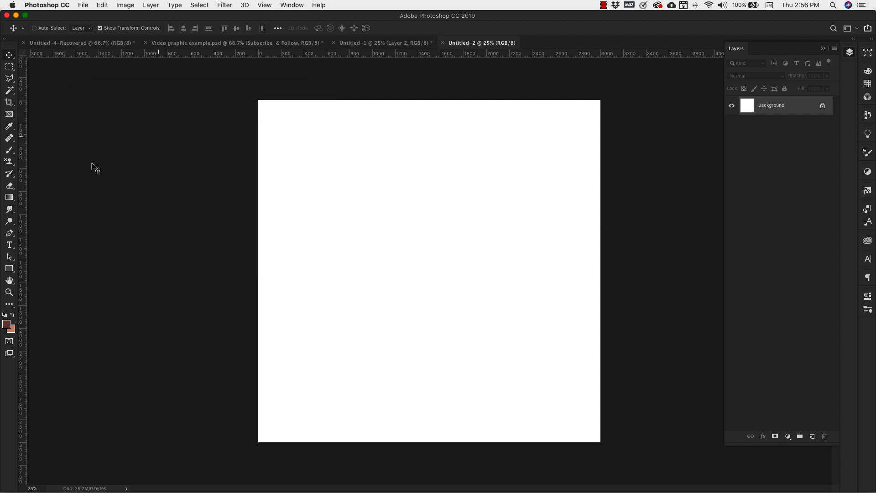
{"action": "left_click", "coordinate": [9, 326]}
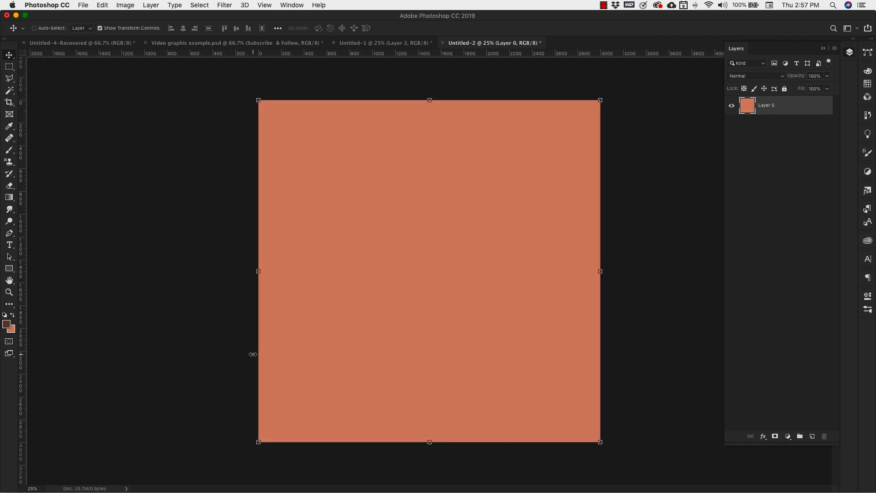
{"action": "mouse_move", "coordinate": [386, 149]}
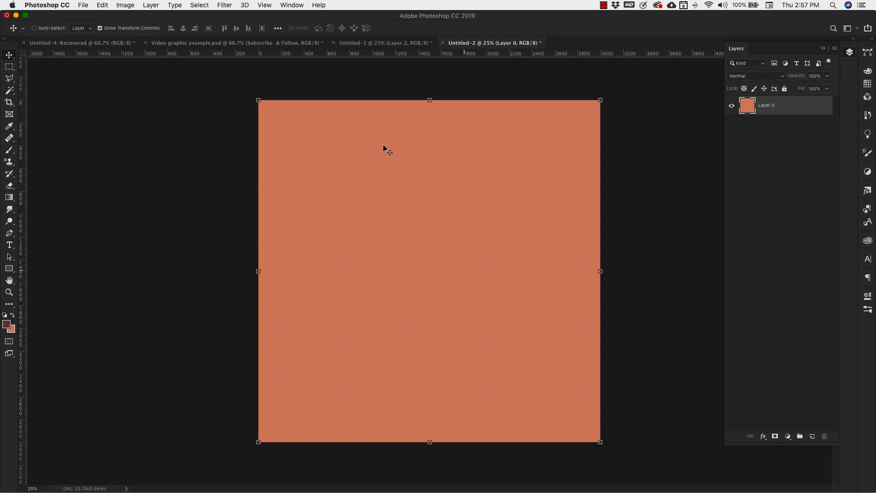
{"action": "mouse_move", "coordinate": [226, 5]}
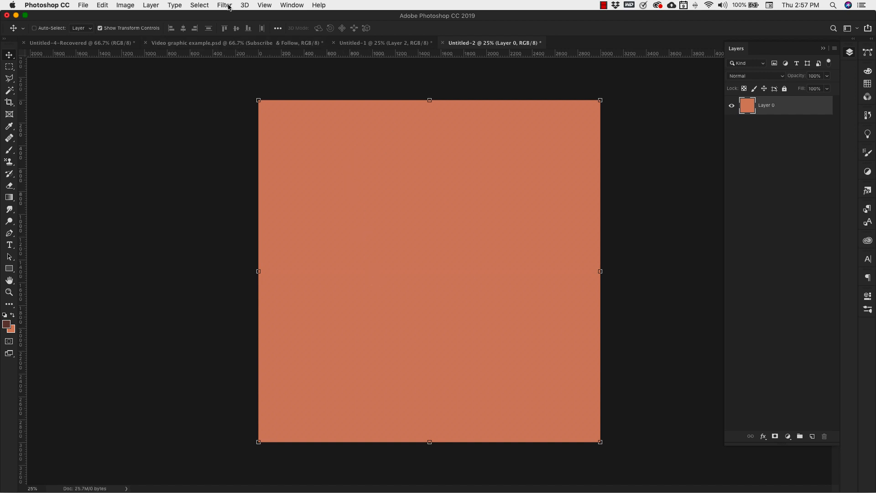
Step: Add 40% Uniform monochromatic noise to the copper layer
{"action": "left_click", "coordinate": [224, 5]}
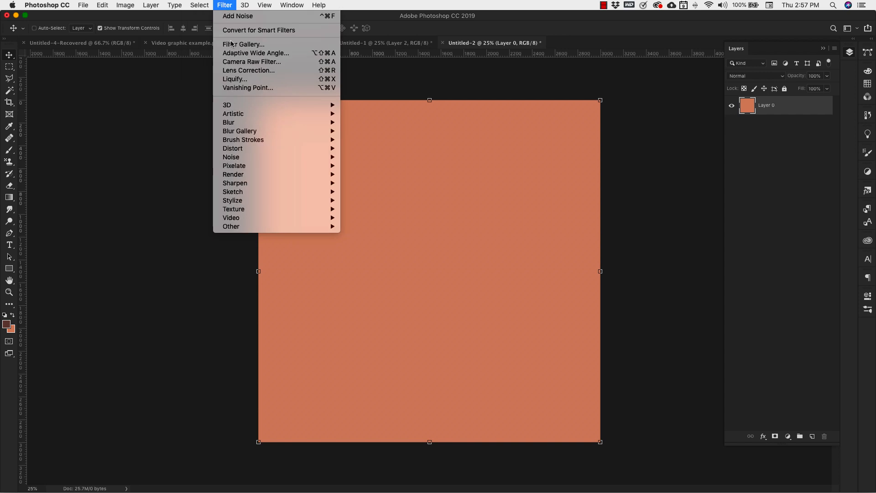
{"action": "mouse_move", "coordinate": [231, 157]}
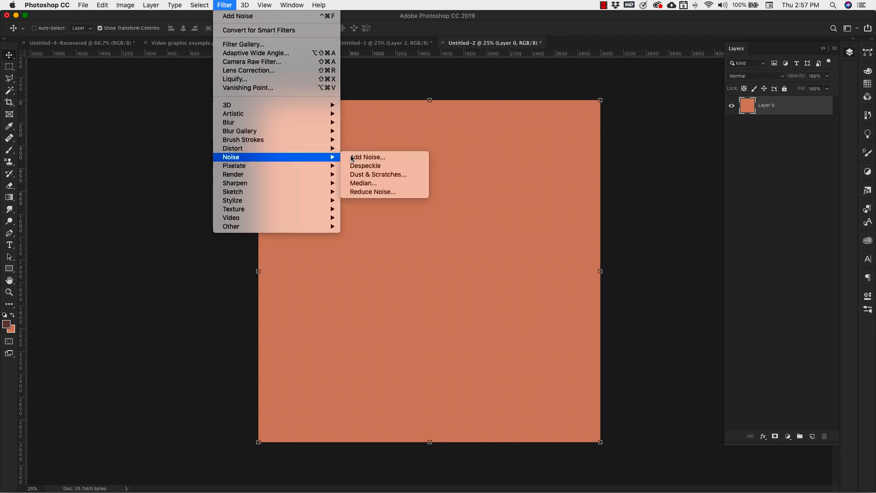
{"action": "left_click", "coordinate": [367, 157]}
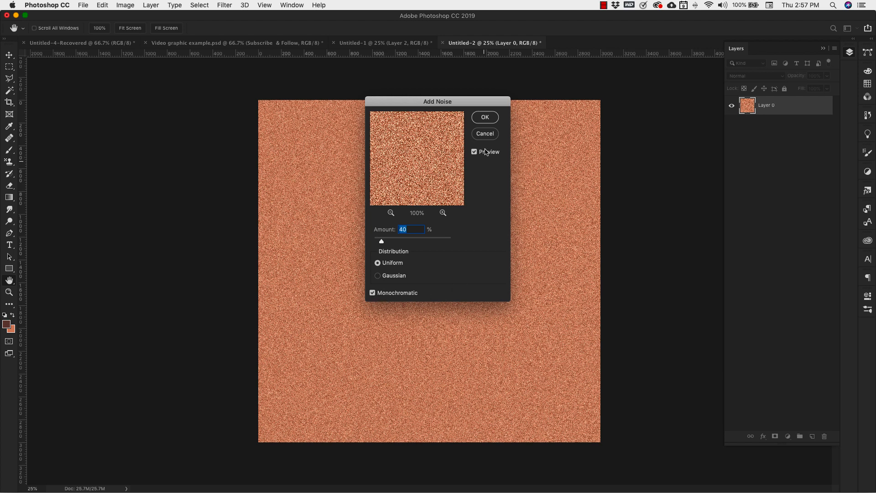
{"action": "left_click", "coordinate": [484, 117]}
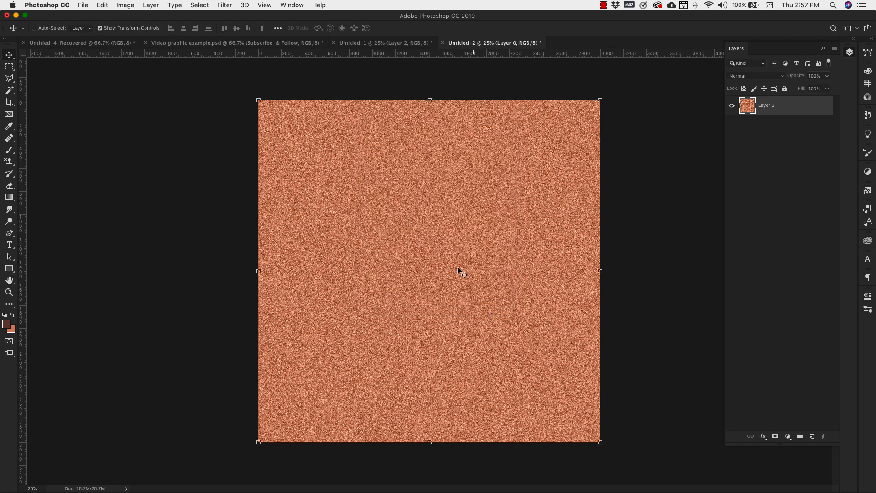
Step: Apply a Motion Blur at angle 0 and distance 200 pixels
{"action": "left_click", "coordinate": [225, 5]}
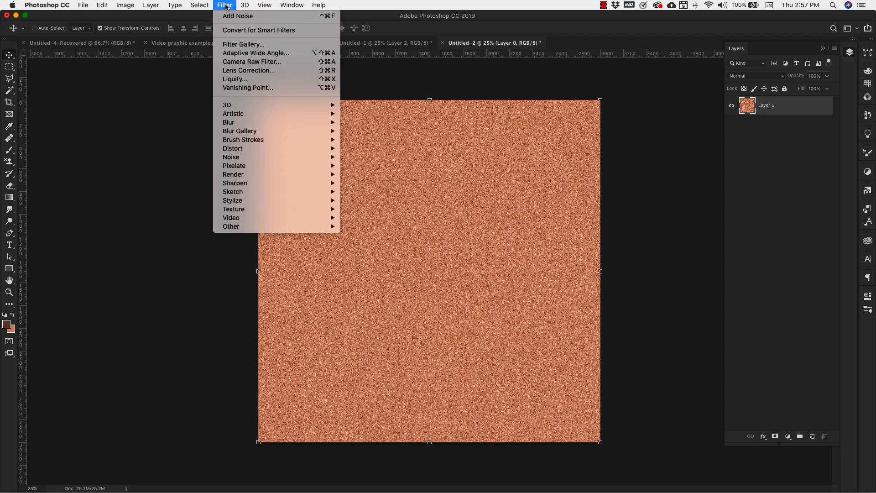
{"action": "mouse_move", "coordinate": [228, 122]}
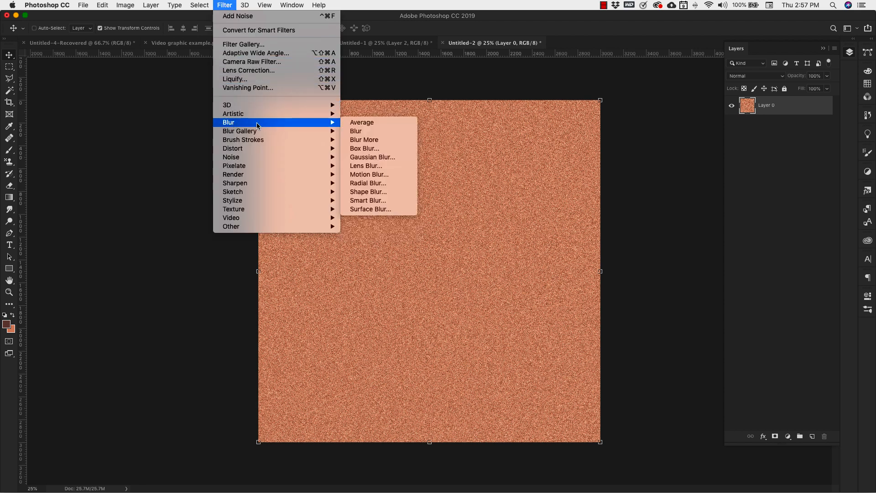
{"action": "mouse_move", "coordinate": [368, 174]}
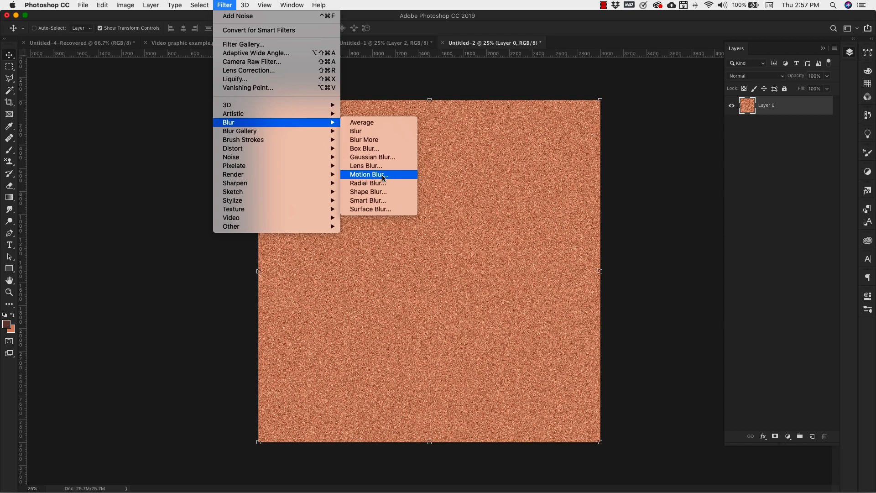
{"action": "left_click", "coordinate": [368, 174]}
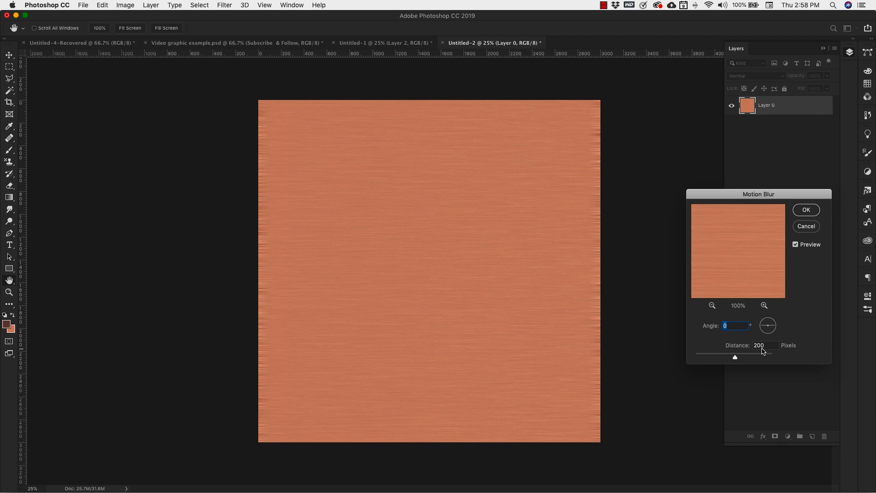
{"action": "left_click", "coordinate": [806, 209]}
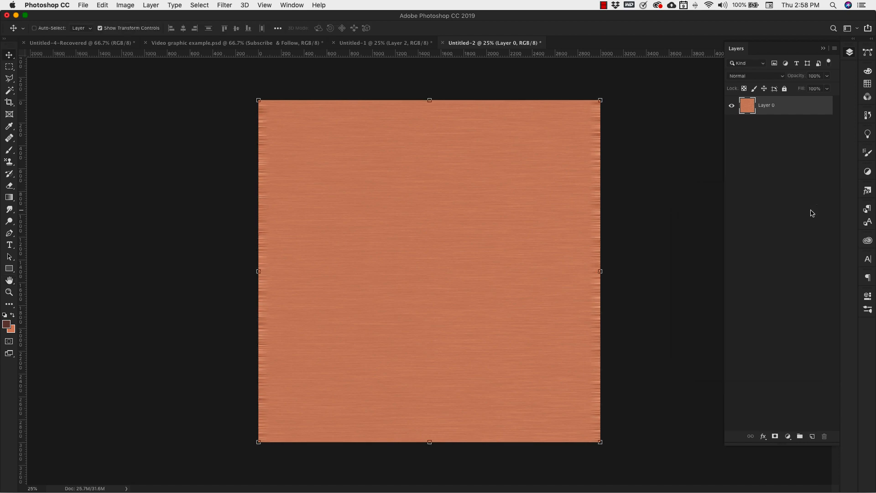
Step: Stretch the brushed texture past the left and right canvas edges with Free Transform
{"action": "left_click_drag", "start_coordinate": [600, 272], "coordinate": [605, 271]}
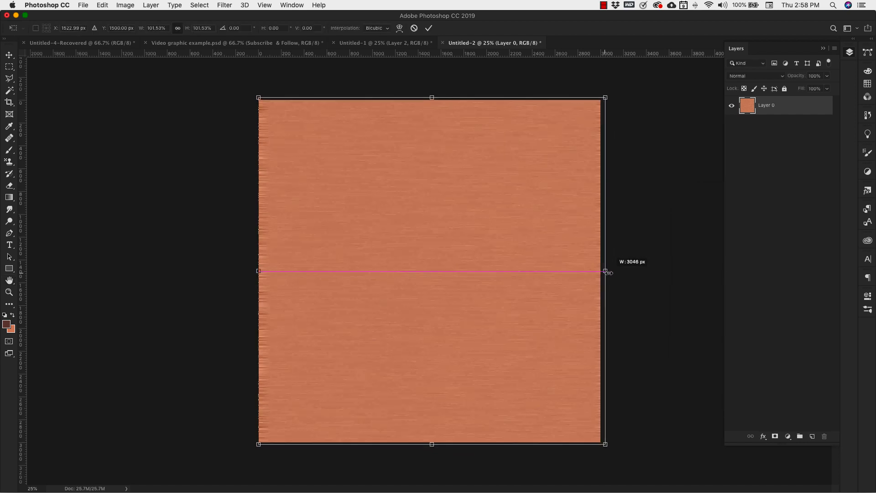
{"action": "left_click_drag", "start_coordinate": [607, 271], "coordinate": [599, 271]}
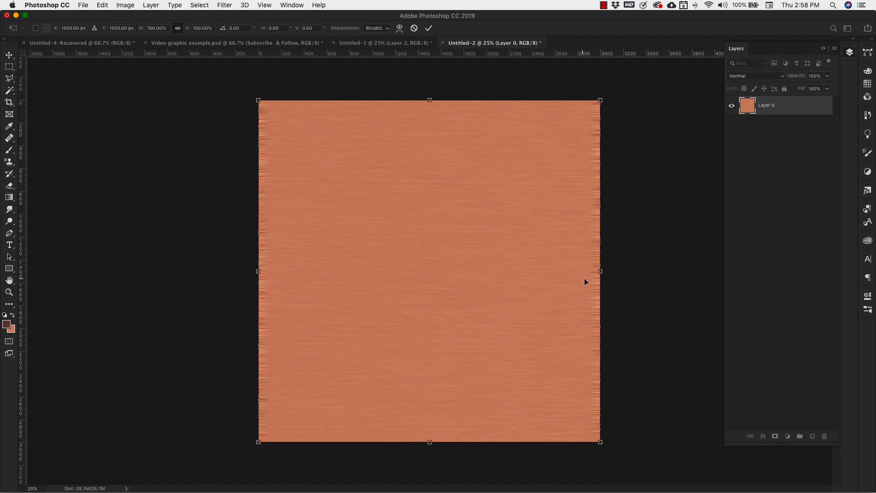
{"action": "mouse_move", "coordinate": [599, 284]}
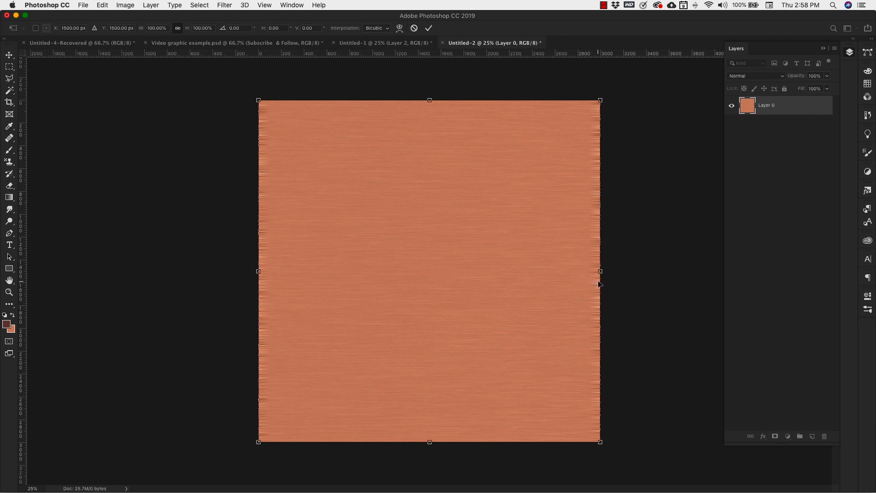
{"action": "mouse_move", "coordinate": [601, 273]}
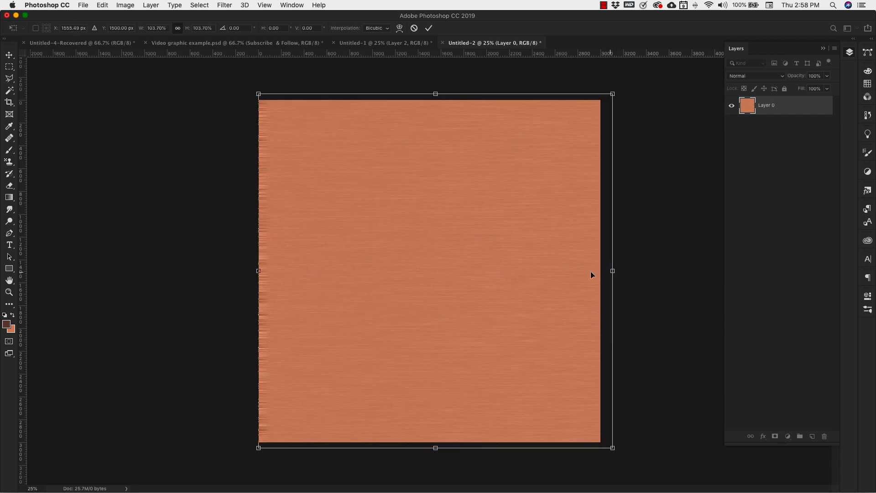
{"action": "left_click_drag", "start_coordinate": [259, 271], "coordinate": [251, 271]}
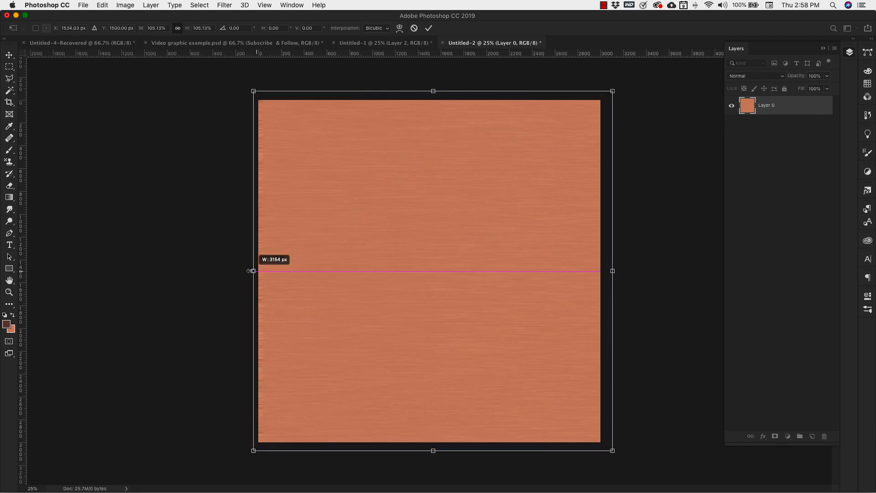
{"action": "left_click_drag", "start_coordinate": [253, 271], "coordinate": [245, 271]}
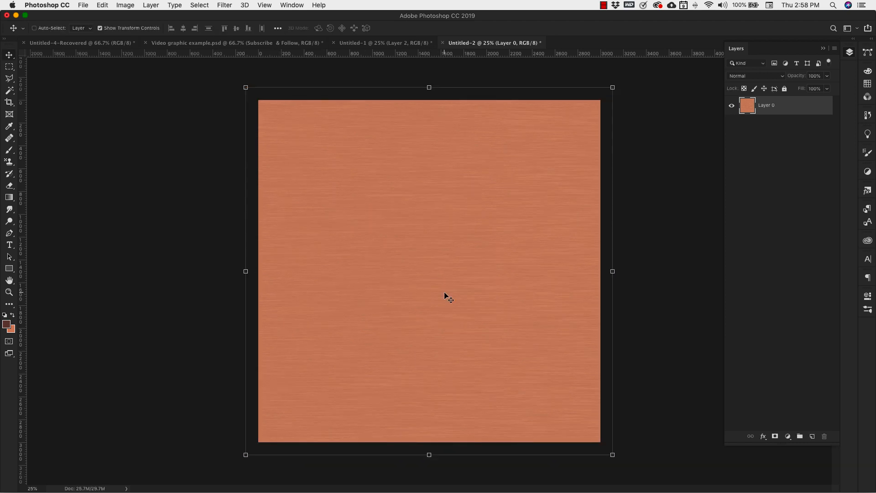
{"action": "mouse_move", "coordinate": [717, 411]}
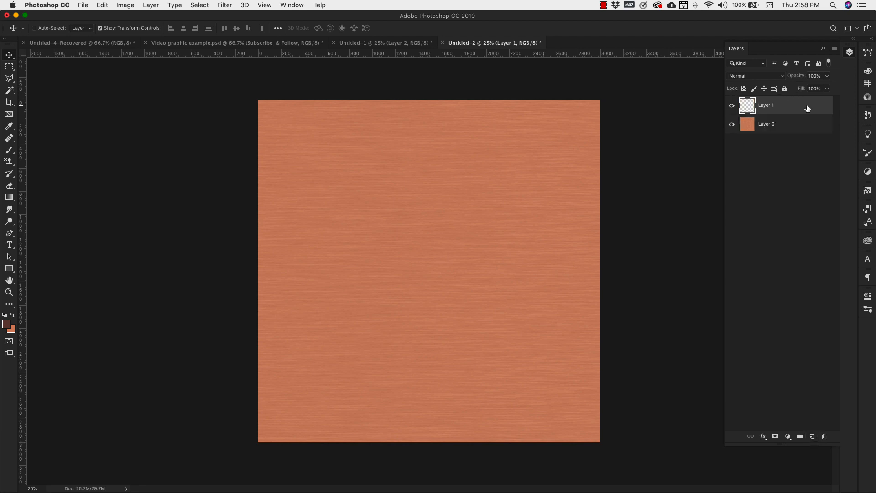
{"action": "mouse_move", "coordinate": [17, 194]}
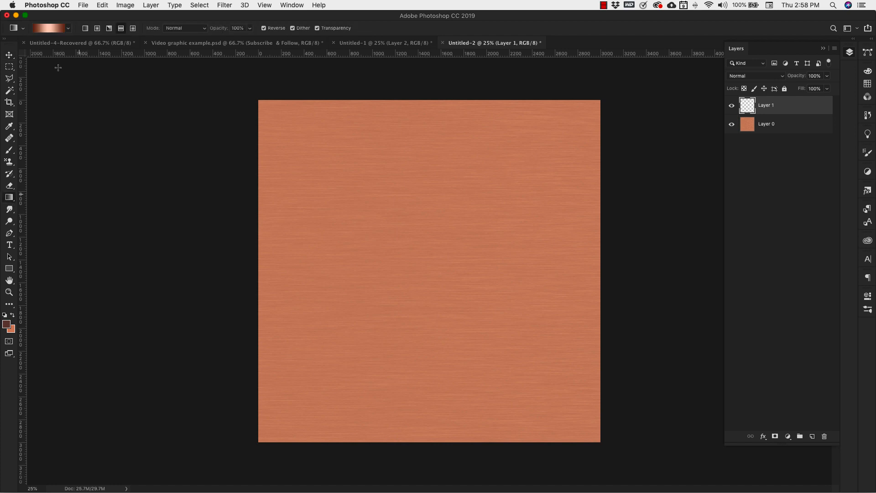
Step: Build a gradient with dark brown stops at 0% and 100% and peach near 51%
{"action": "left_click", "coordinate": [48, 28]}
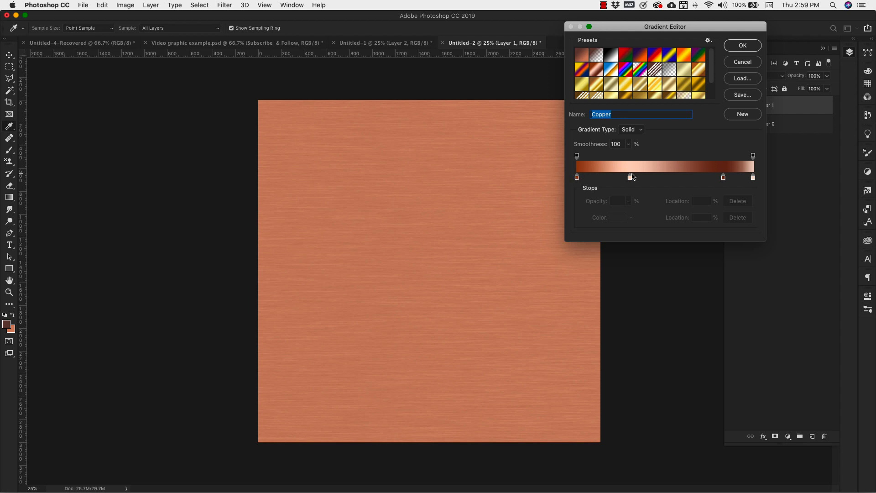
{"action": "left_click", "coordinate": [752, 177]}
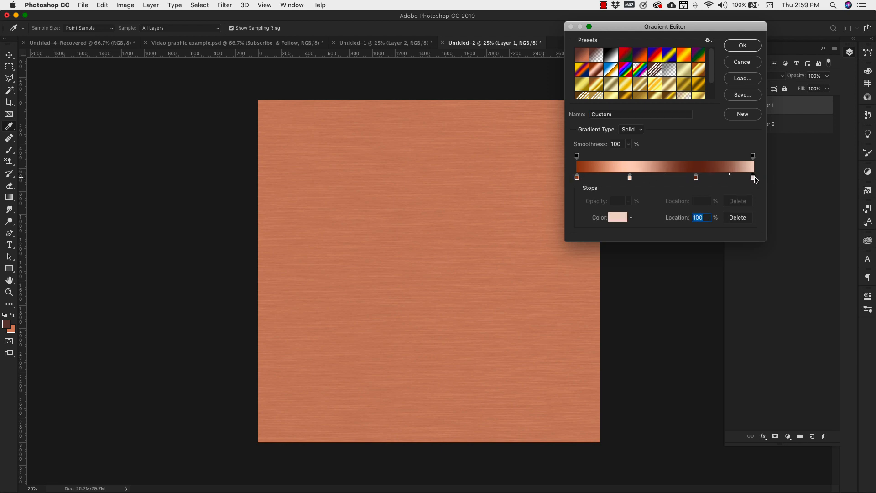
{"action": "left_click_drag", "start_coordinate": [753, 178], "coordinate": [695, 177]}
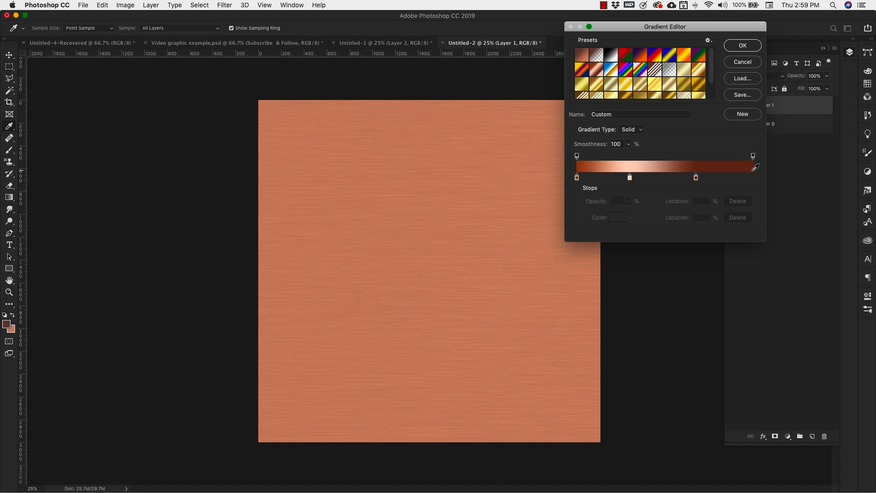
{"action": "mouse_move", "coordinate": [637, 196]}
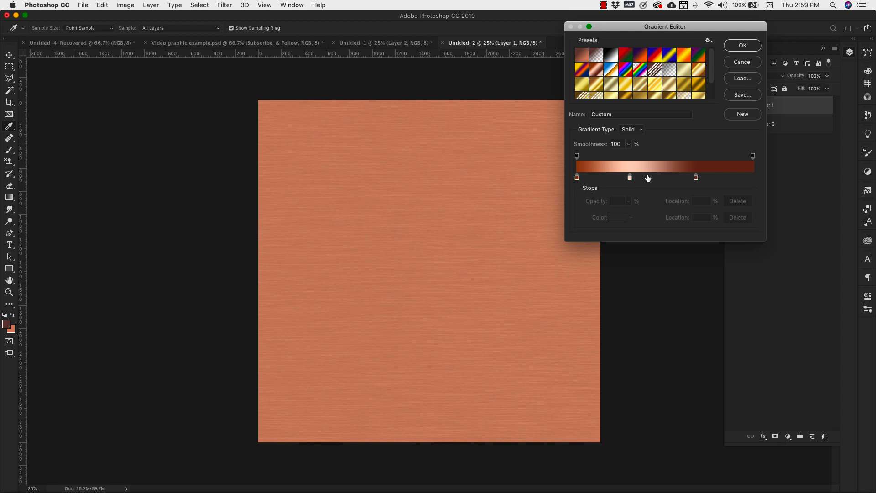
{"action": "left_click", "coordinate": [753, 177]}
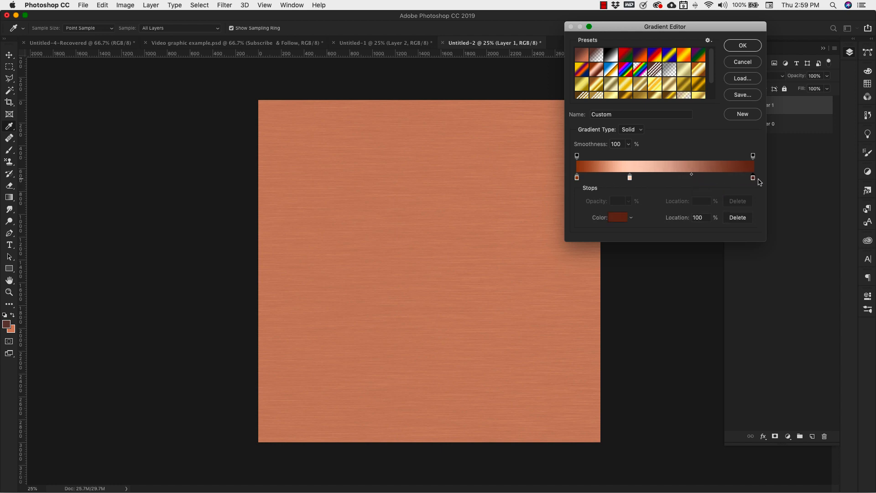
{"action": "left_click_drag", "start_coordinate": [752, 177], "coordinate": [630, 178]}
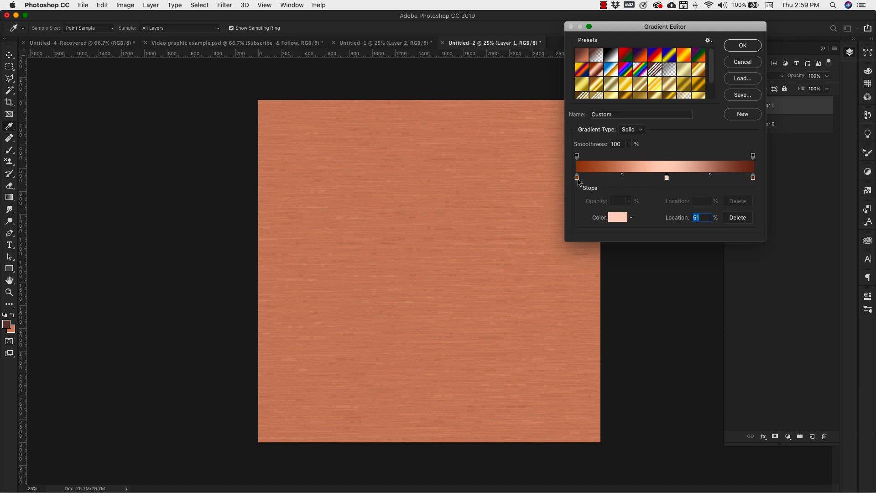
{"action": "left_click", "coordinate": [753, 177]}
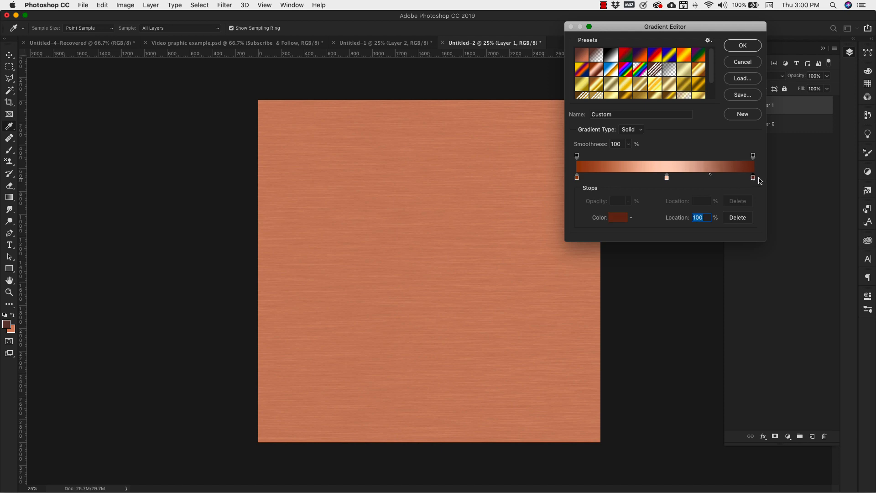
{"action": "left_click_drag", "start_coordinate": [753, 177], "coordinate": [727, 177]}
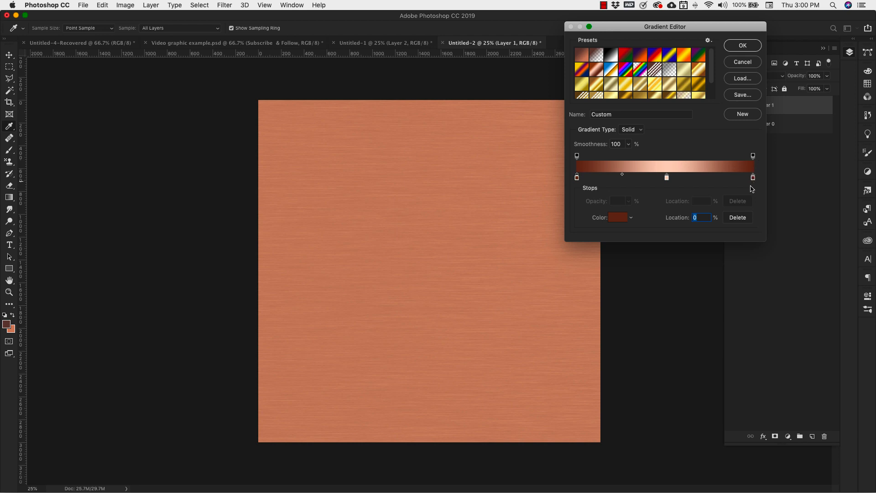
{"action": "left_click", "coordinate": [742, 45]}
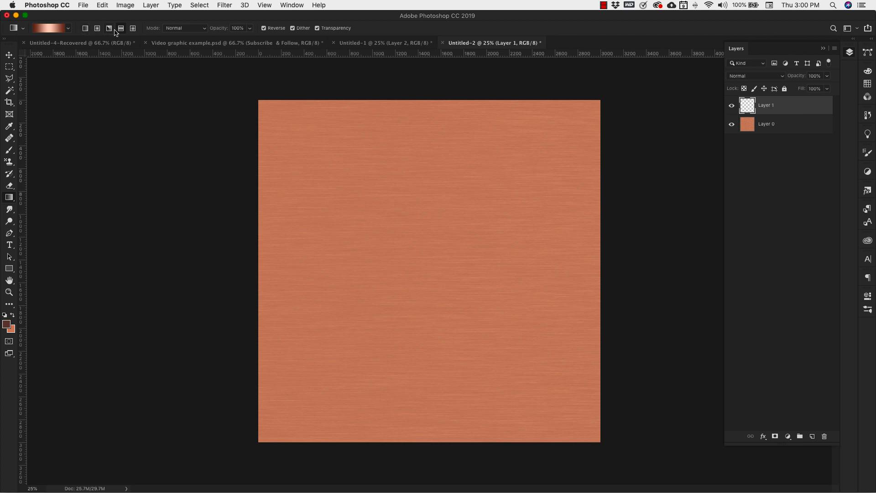
{"action": "mouse_move", "coordinate": [123, 33]}
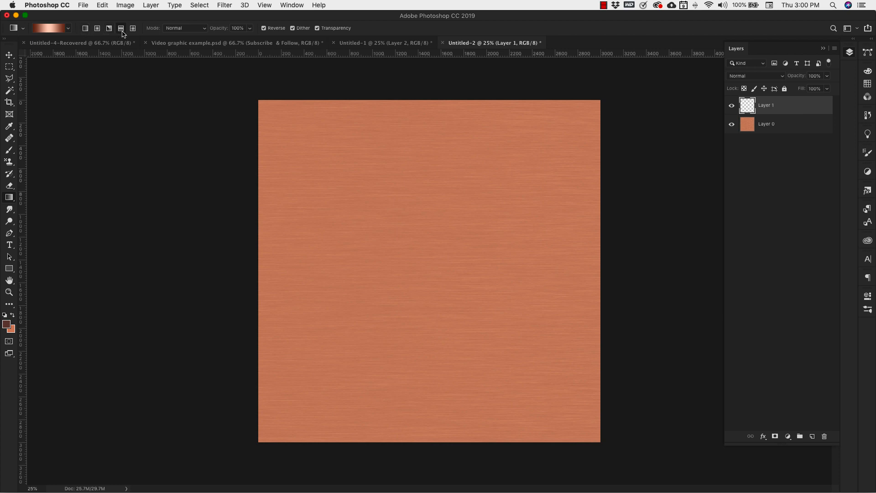
{"action": "mouse_move", "coordinate": [121, 28]}
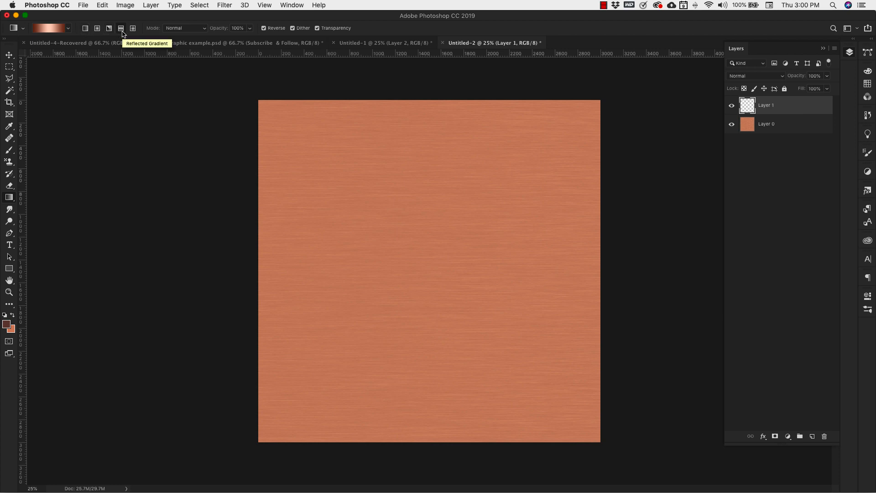
{"action": "mouse_move", "coordinate": [173, 45]}
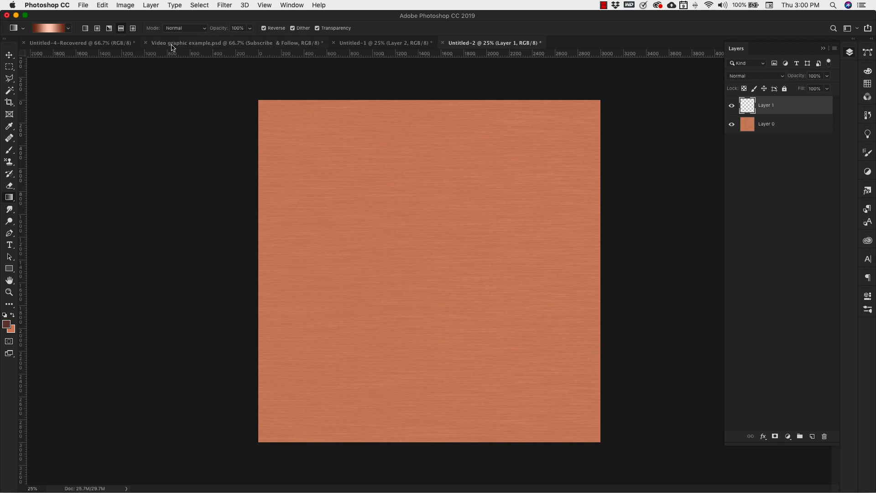
{"action": "mouse_move", "coordinate": [269, 40]}
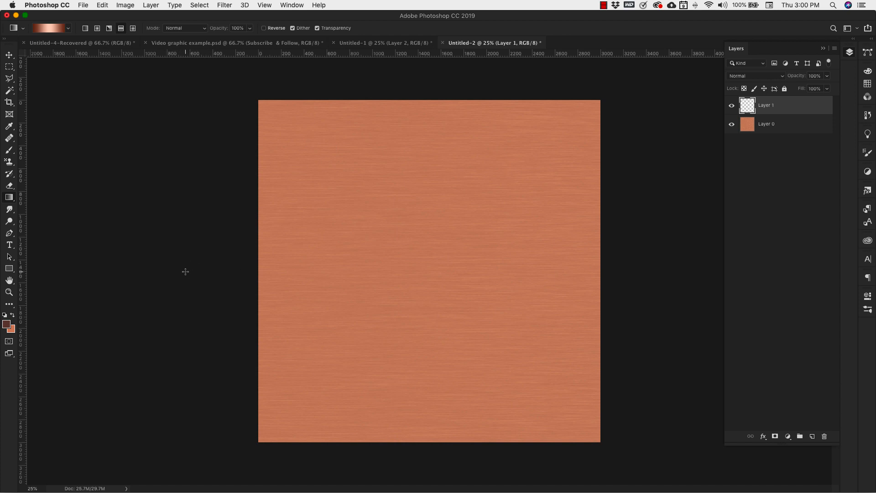
{"action": "mouse_move", "coordinate": [185, 273]}
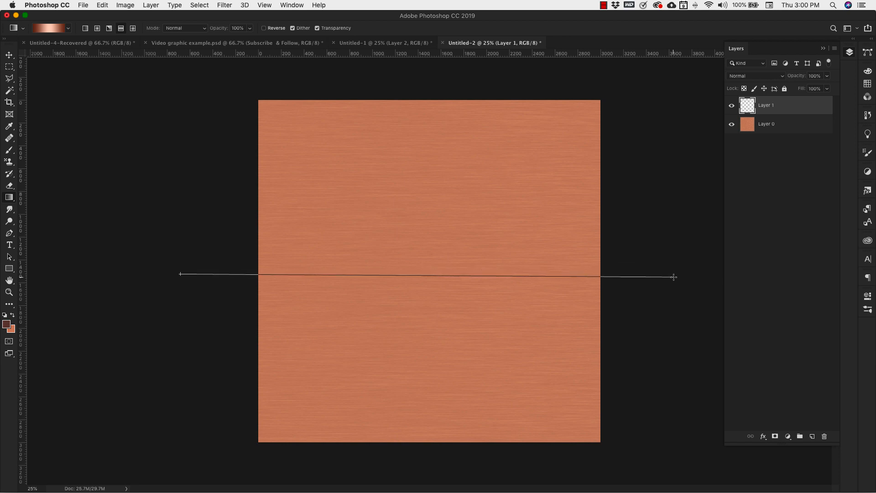
Step: Drag a horizontal reflected copper gradient across Layer 1
{"action": "left_click_drag", "start_coordinate": [180, 274], "coordinate": [673, 276]}
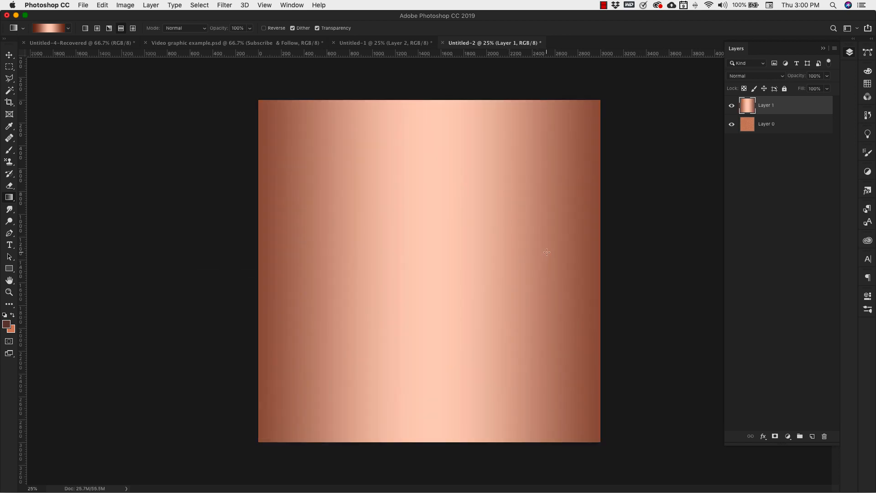
{"action": "mouse_move", "coordinate": [760, 109]}
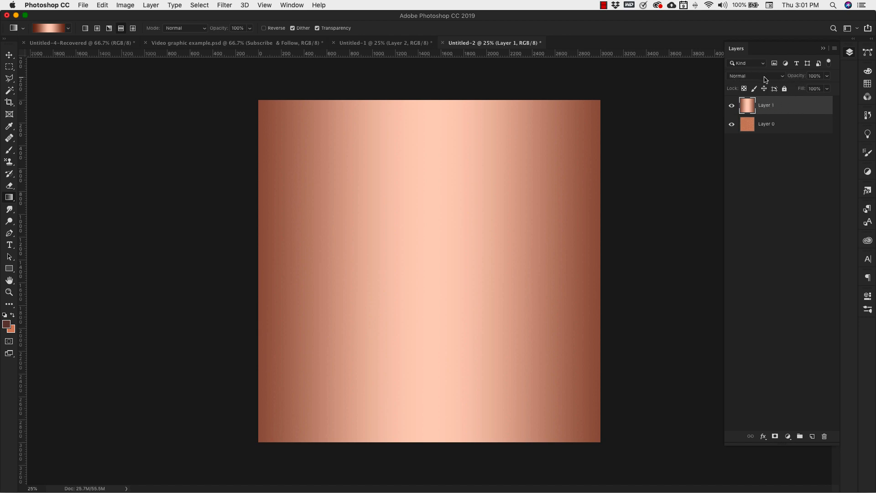
Step: Set Layer 1's blend mode to Multiply
{"action": "left_click", "coordinate": [757, 75]}
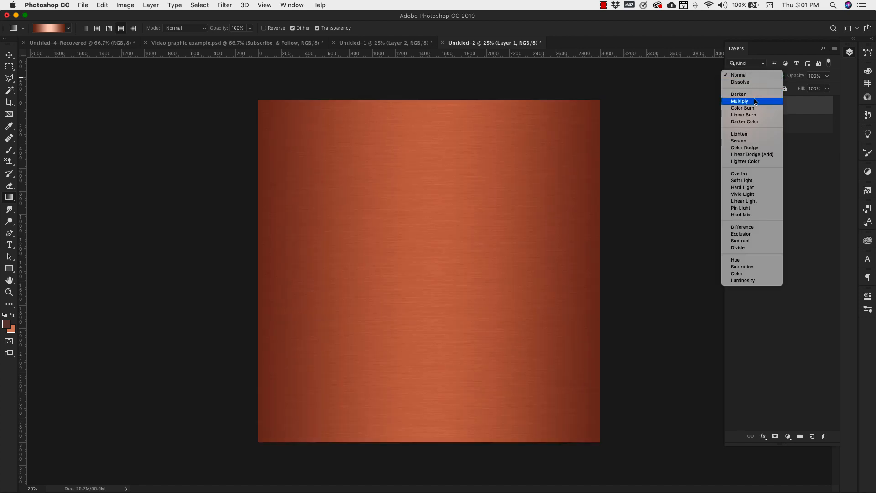
{"action": "left_click", "coordinate": [739, 101]}
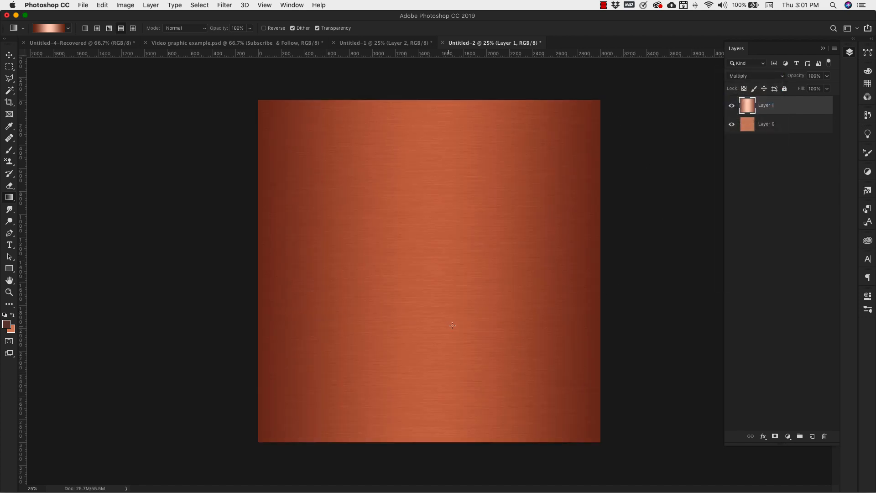
{"action": "mouse_move", "coordinate": [508, 313]}
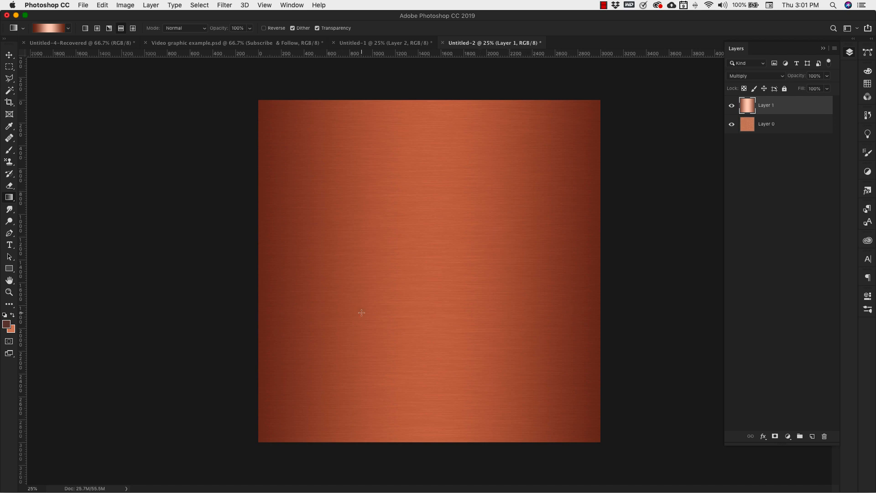
{"action": "mouse_move", "coordinate": [459, 236]}
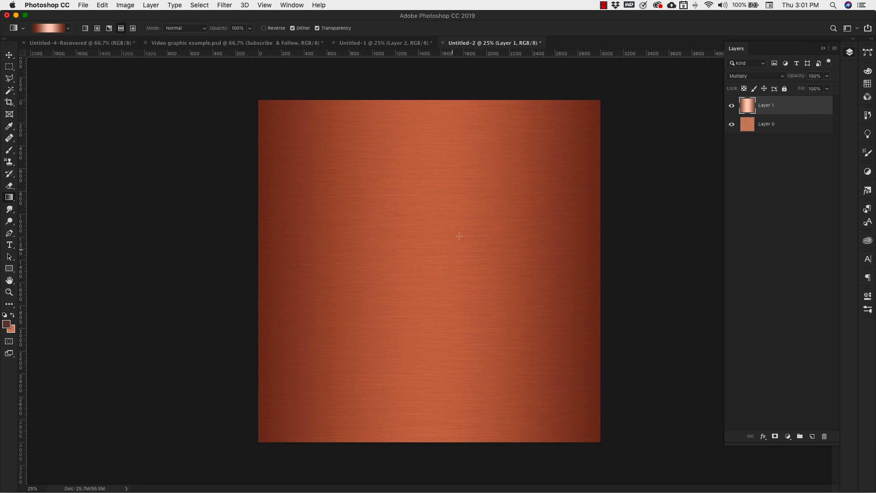
{"action": "mouse_move", "coordinate": [780, 160]}
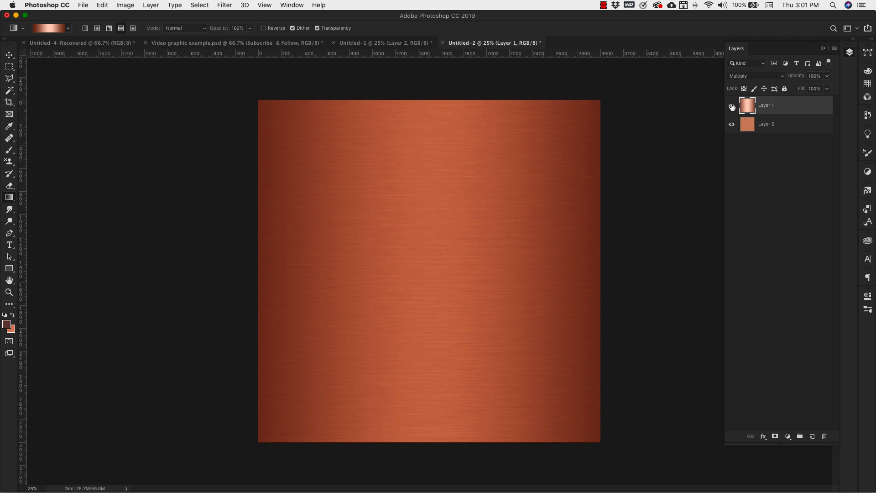
Step: Hide Layer 0 and Layer 1 and add a new Layer 2
{"action": "left_click", "coordinate": [731, 105]}
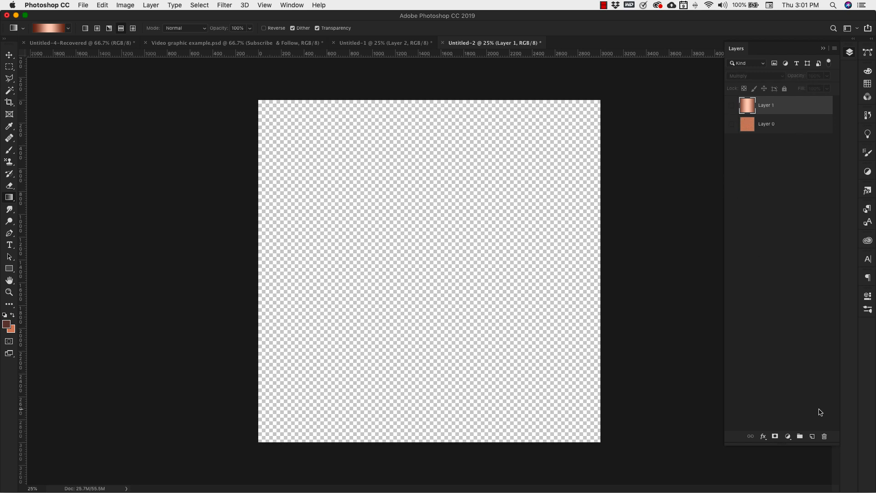
{"action": "left_click", "coordinate": [811, 436]}
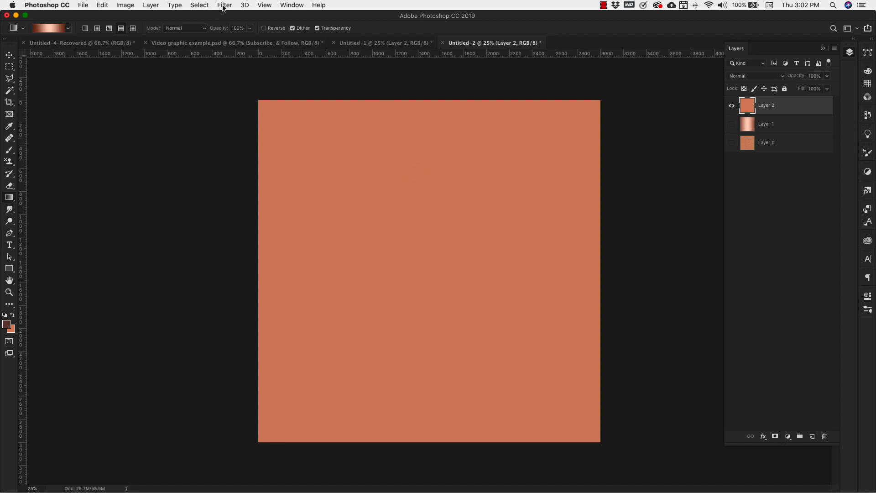
Step: Apply Add Noise to Layer 2 at 40%, Uniform, Monochromatic
{"action": "left_click", "coordinate": [224, 5]}
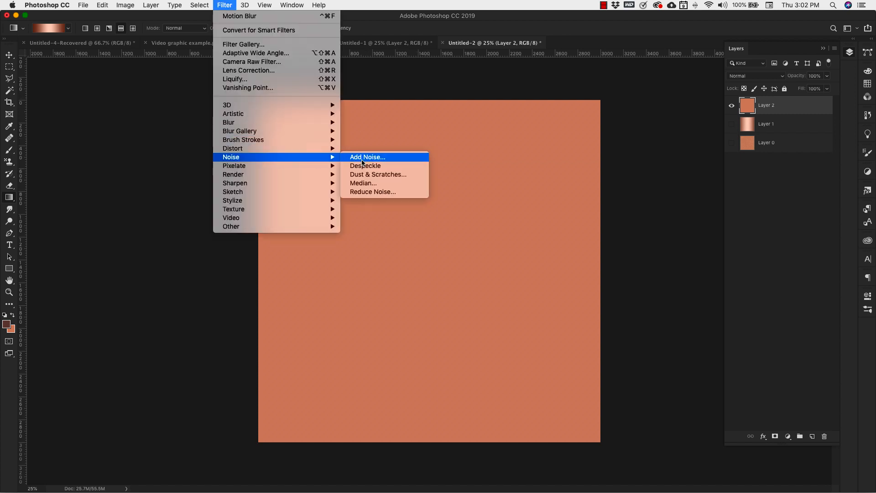
{"action": "left_click", "coordinate": [366, 157]}
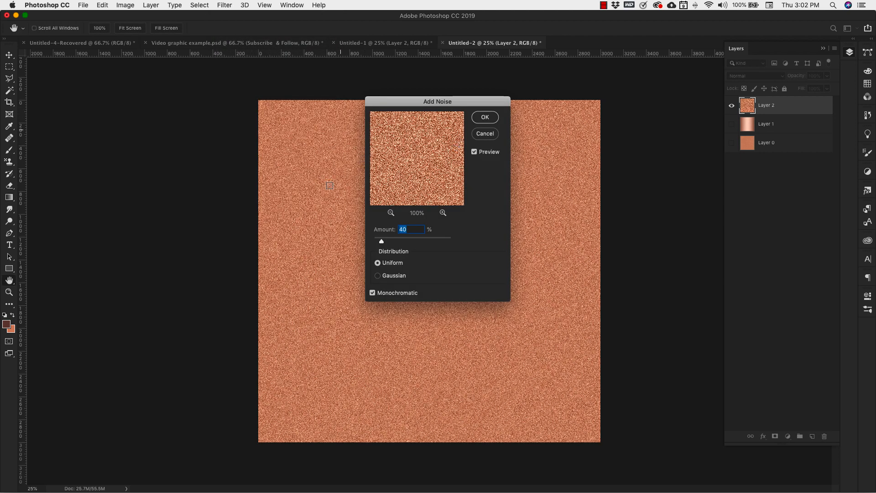
{"action": "mouse_move", "coordinate": [334, 279]}
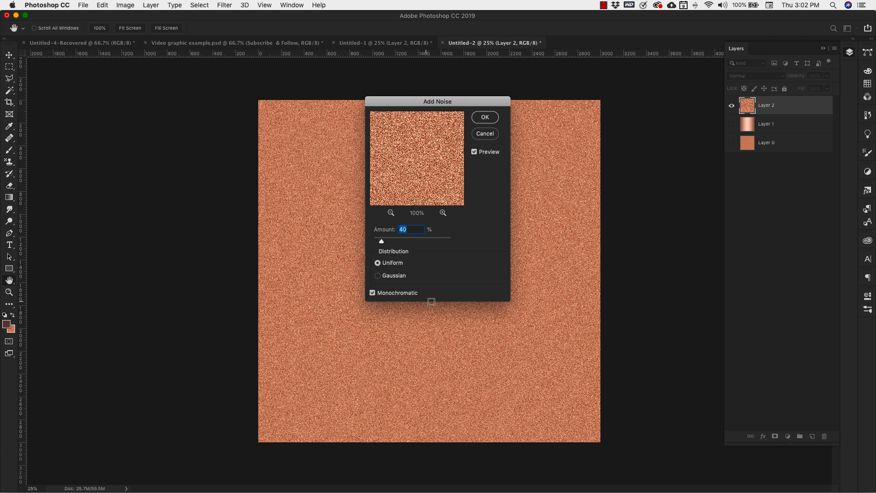
{"action": "left_click", "coordinate": [484, 117]}
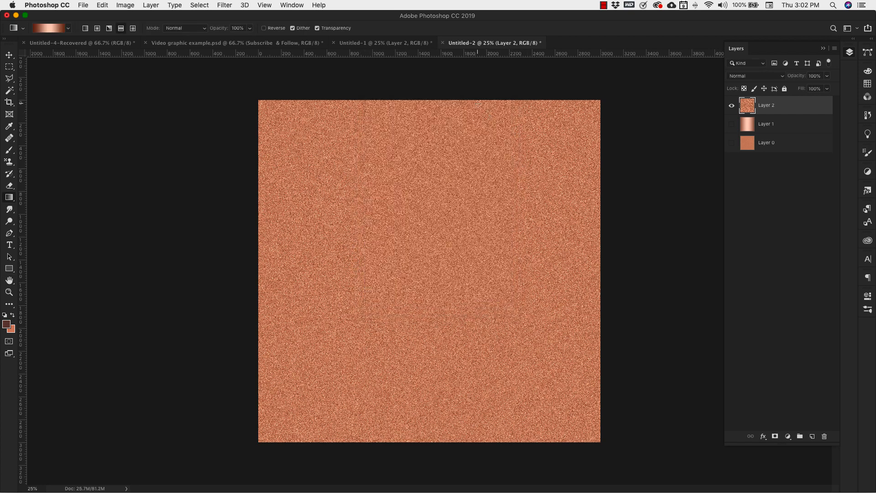
Step: Apply a centred Spin radial blur, Amount 30, Good quality, to Layer 2
{"action": "left_click", "coordinate": [224, 5]}
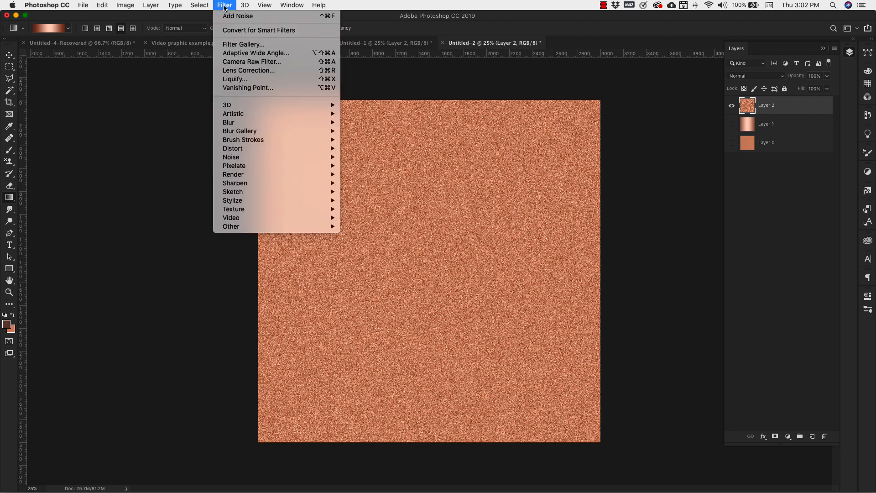
{"action": "mouse_move", "coordinate": [229, 122]}
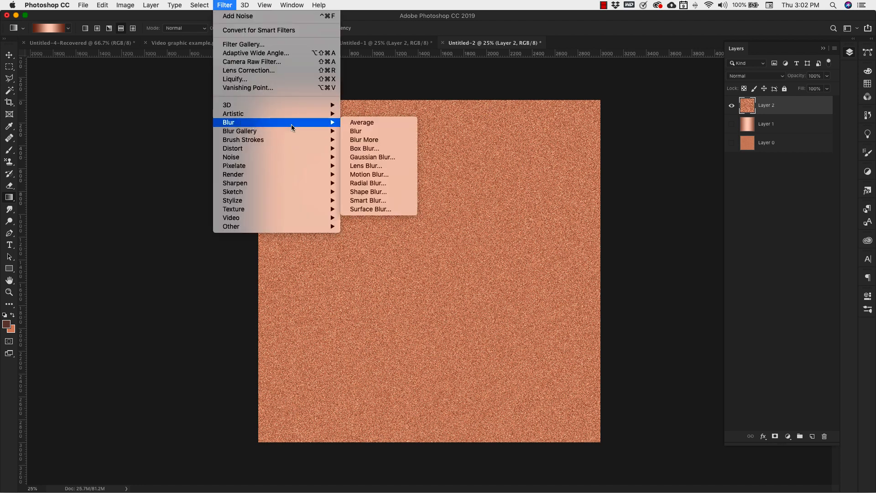
{"action": "mouse_move", "coordinate": [240, 131]}
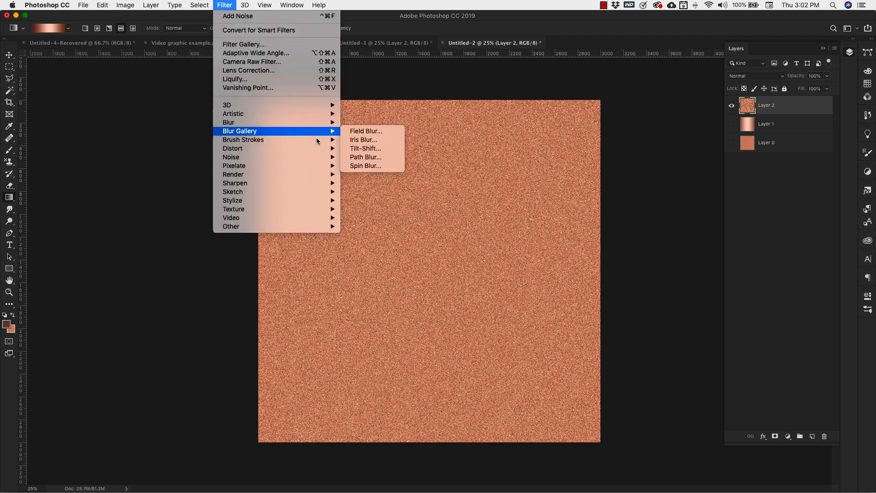
{"action": "mouse_move", "coordinate": [228, 122]}
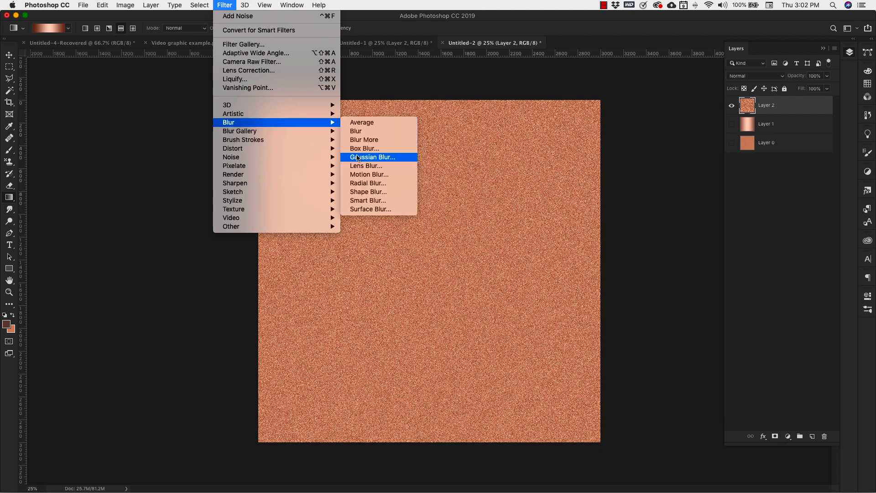
{"action": "mouse_move", "coordinate": [368, 174]}
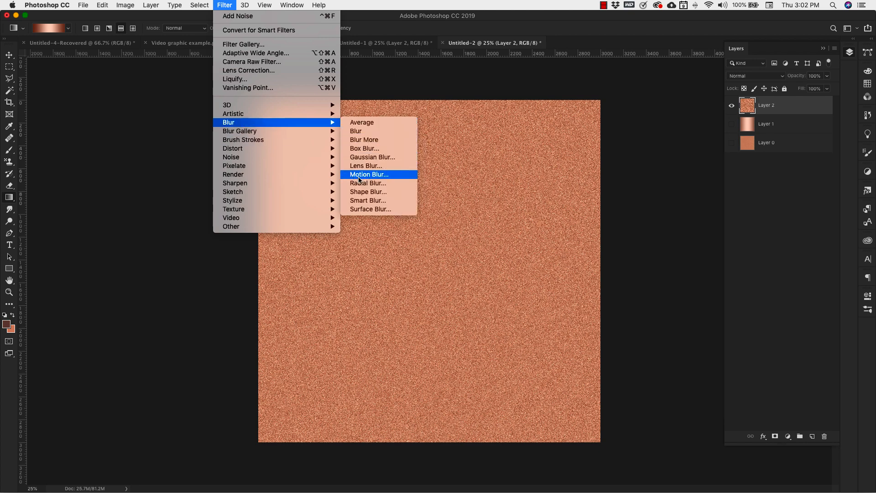
{"action": "left_click", "coordinate": [368, 183]}
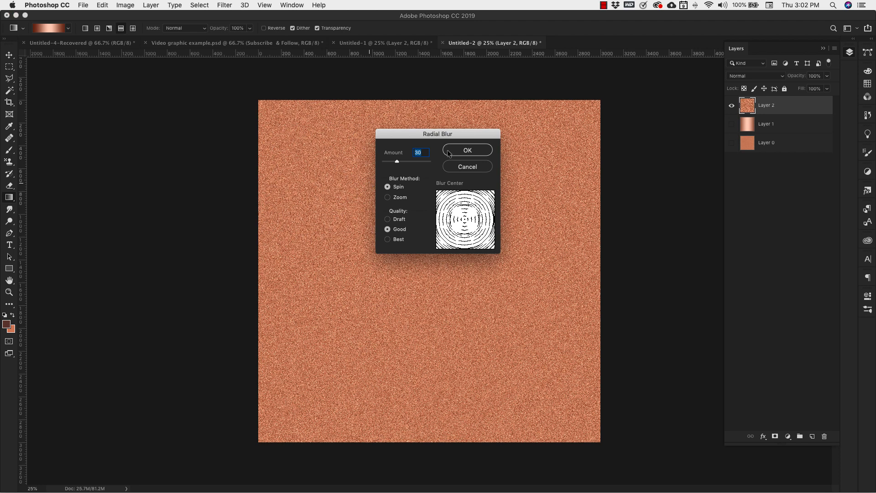
{"action": "mouse_move", "coordinate": [397, 159]}
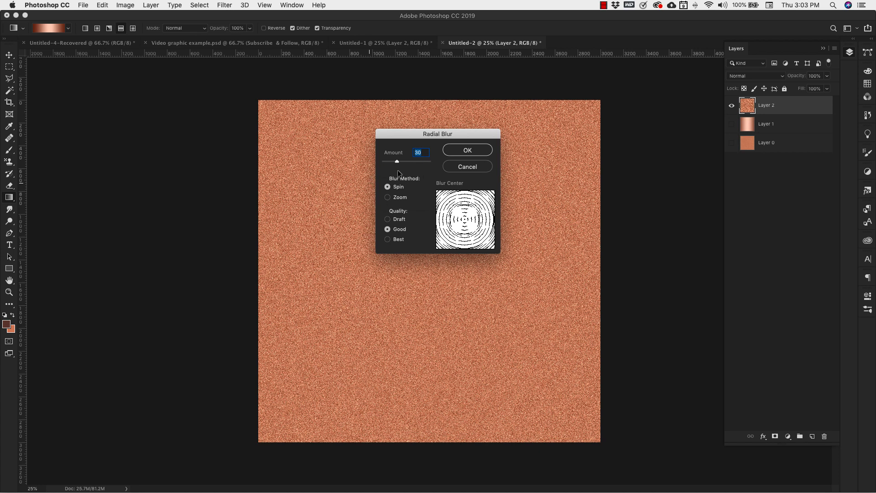
{"action": "mouse_move", "coordinate": [397, 243]}
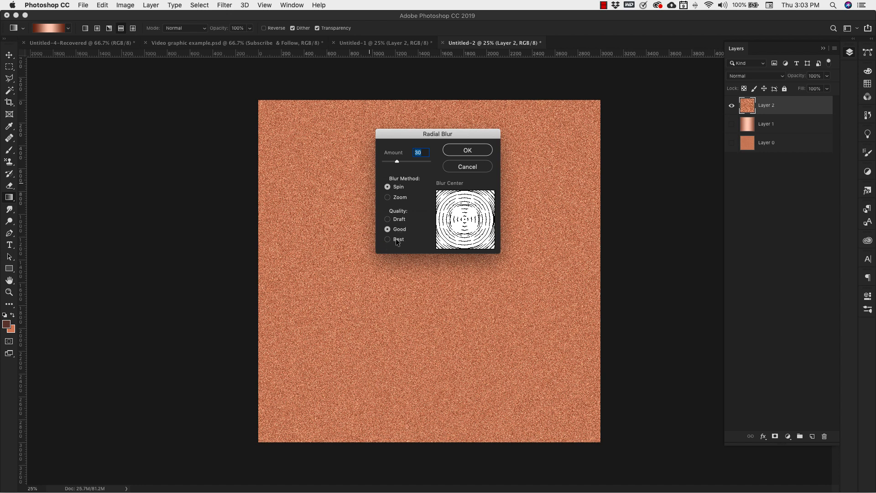
{"action": "mouse_move", "coordinate": [414, 216]}
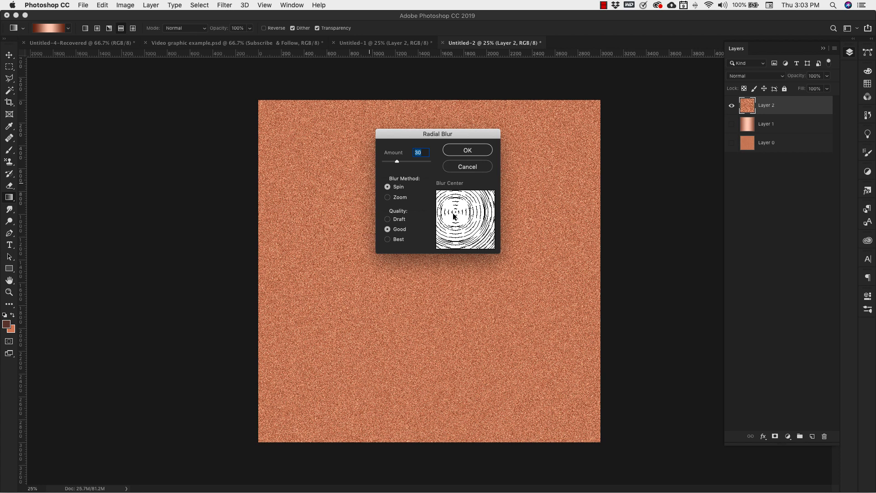
{"action": "left_click_drag", "start_coordinate": [454, 218], "coordinate": [447, 228]}
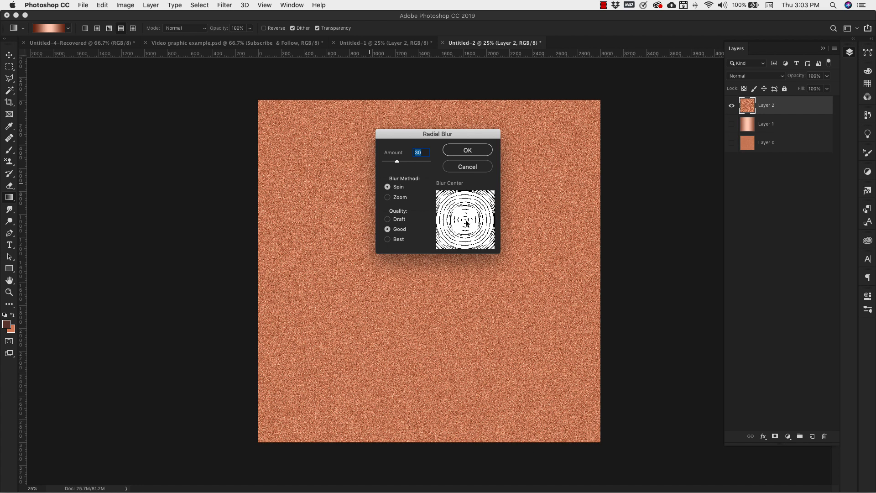
{"action": "left_click", "coordinate": [467, 149]}
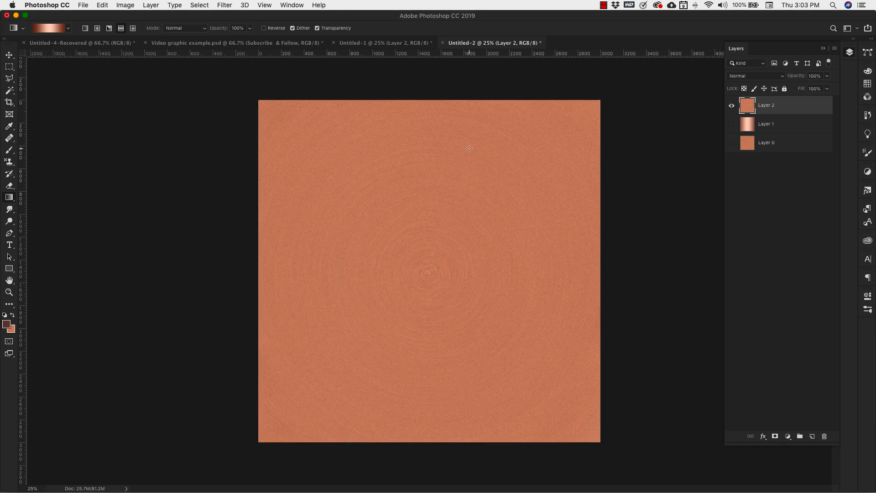
{"action": "mouse_move", "coordinate": [586, 336]}
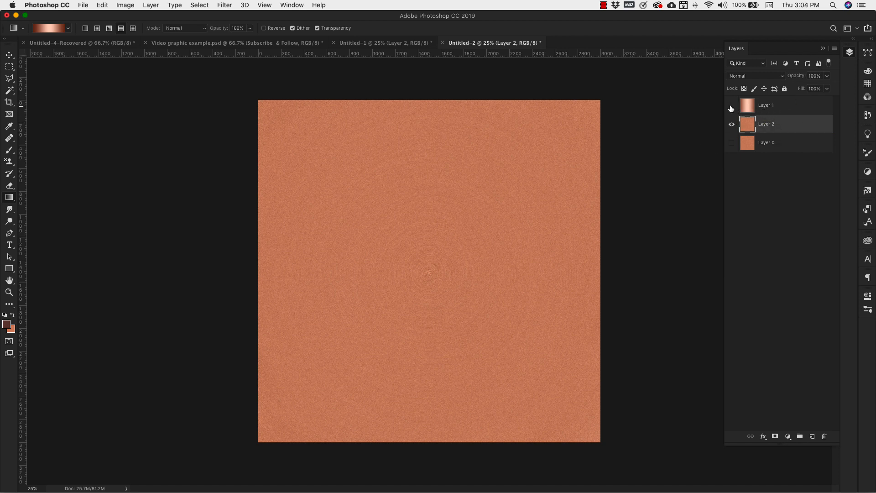
Step: Show the Multiply copper gradient layer above the swirl texture and select it
{"action": "left_click", "coordinate": [732, 105]}
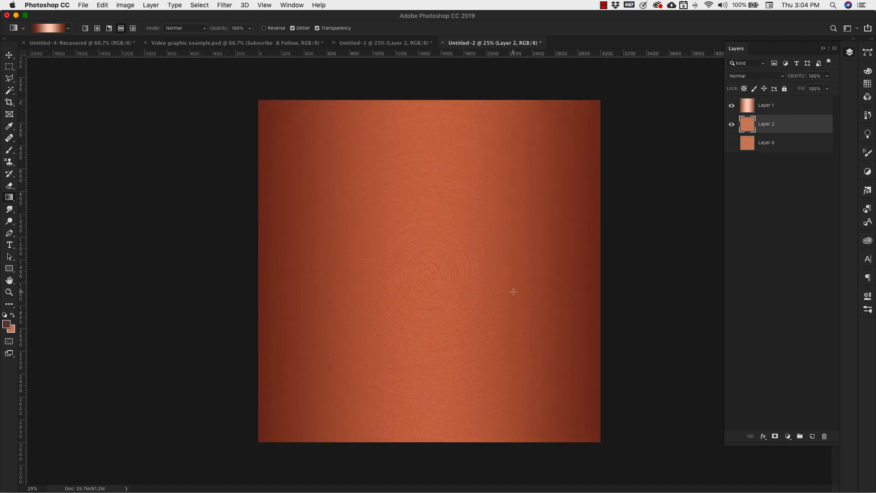
{"action": "left_click", "coordinate": [767, 105]}
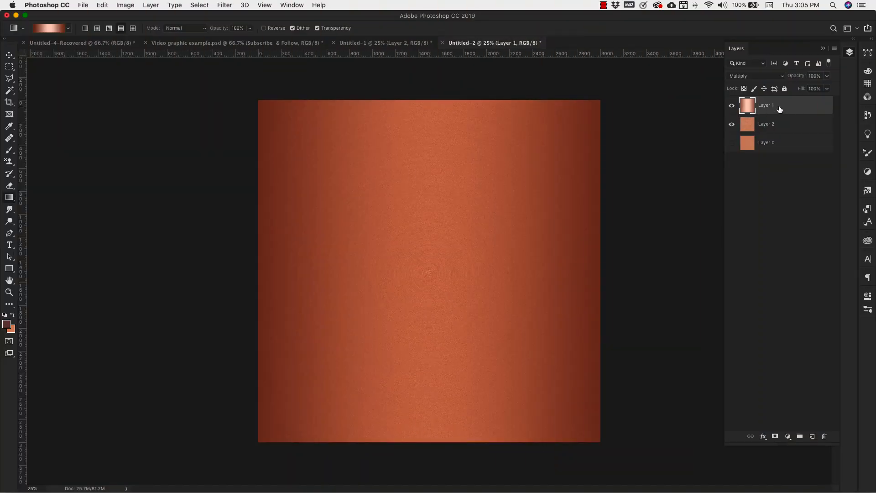
Step: Place a gradient copy below the swirl texture and select layers for merging
{"action": "left_click_drag", "start_coordinate": [767, 105], "coordinate": [766, 117]}
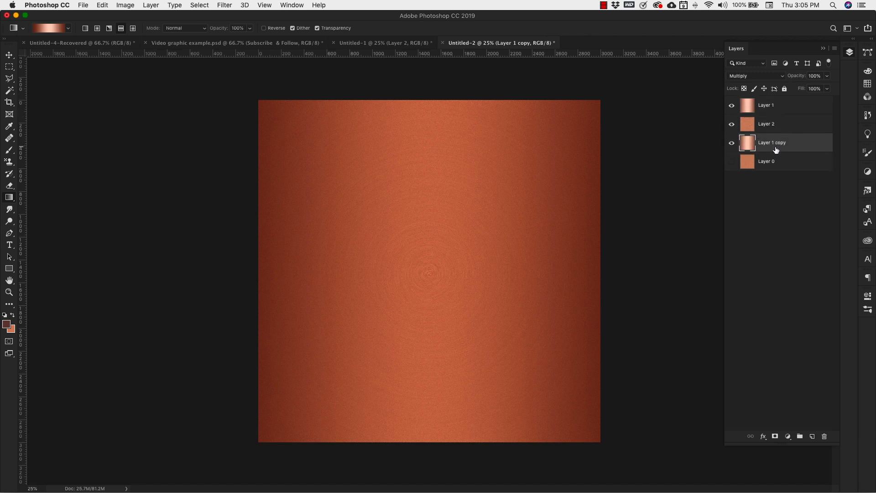
{"action": "left_click", "coordinate": [732, 161]}
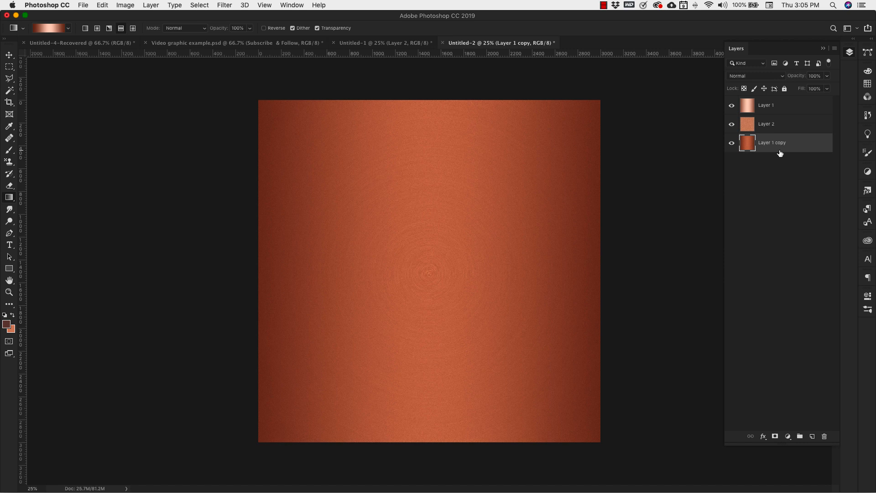
{"action": "mouse_move", "coordinate": [786, 124]}
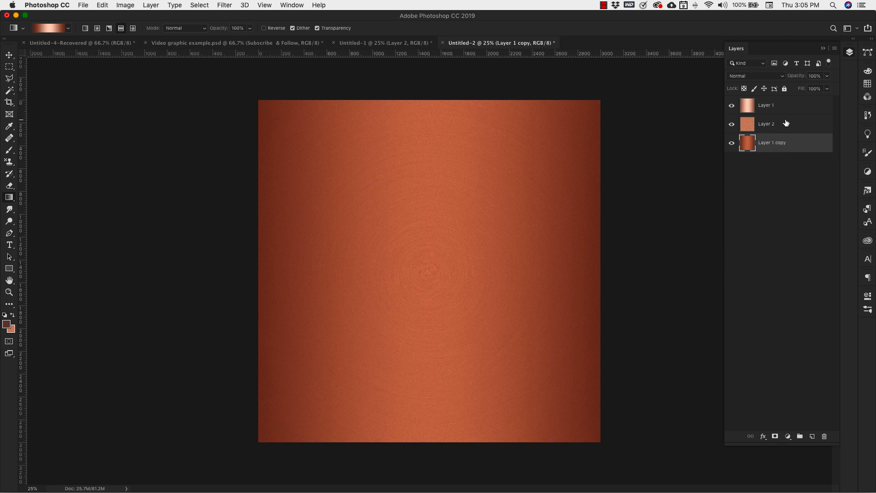
{"action": "left_click", "coordinate": [766, 105]}
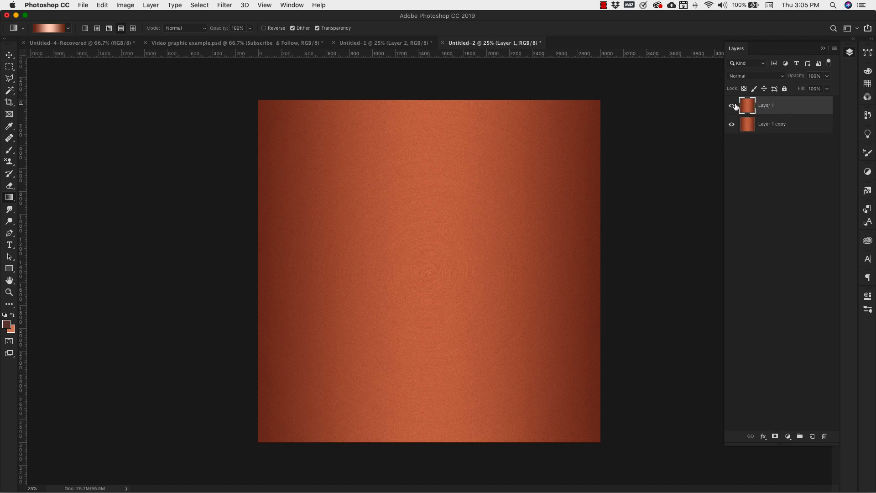
Step: Rename the top layer 'Radial Copper' and the lower layer 'Brushed copper'
{"action": "double_click", "coordinate": [766, 105]}
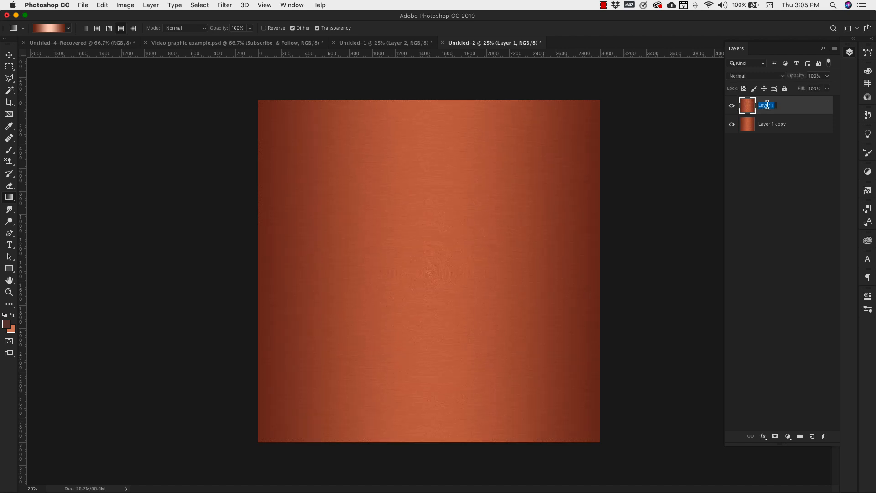
{"action": "type", "text": "Radial Copper"}
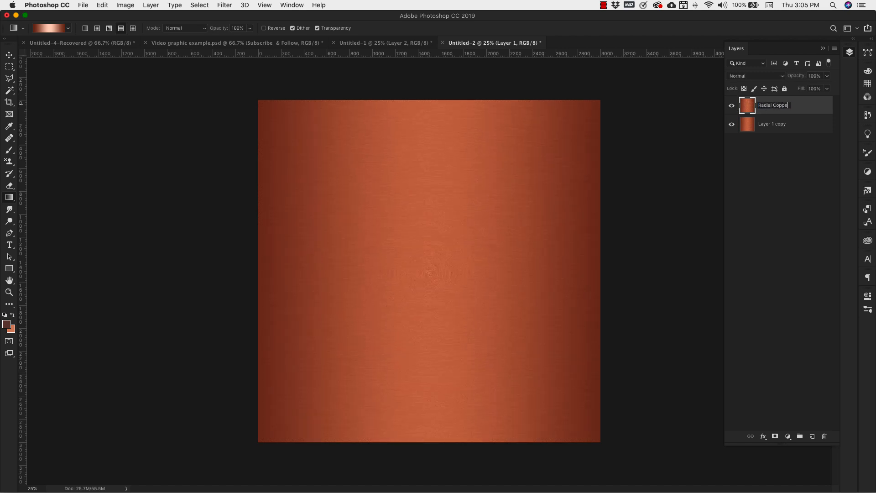
{"action": "double_click", "coordinate": [773, 123]}
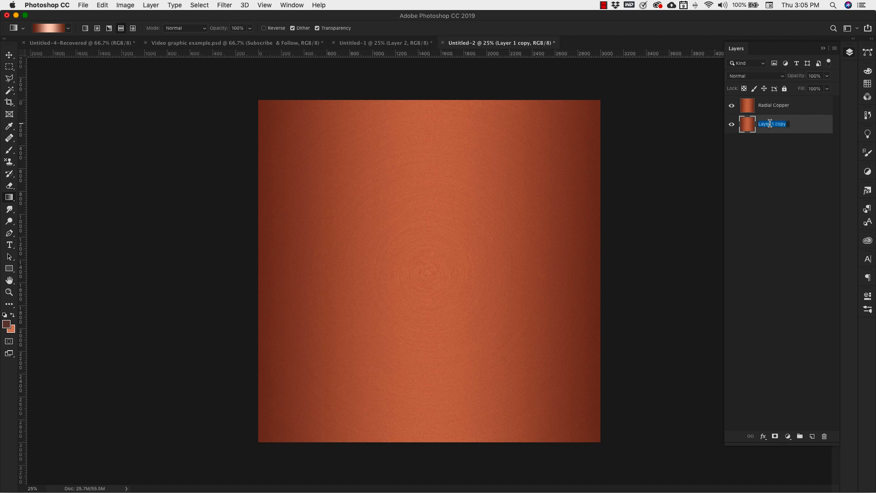
{"action": "type", "text": "Brushed copper"}
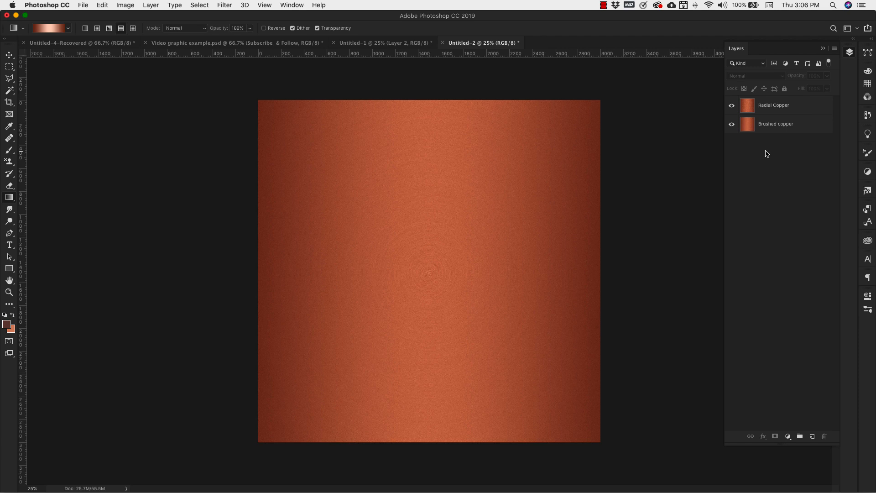
{"action": "mouse_move", "coordinate": [83, 5]}
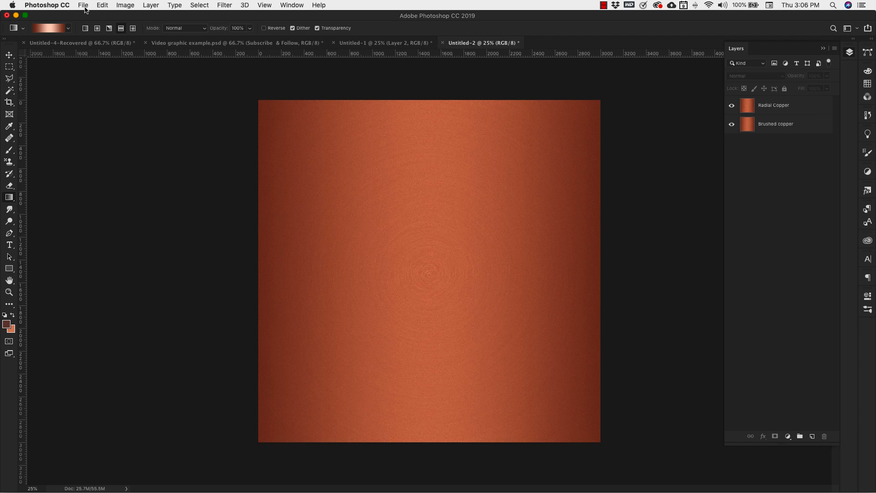
Step: Export both copper layers with Layers to Files as quality-12 JPEGs
{"action": "left_click", "coordinate": [82, 5]}
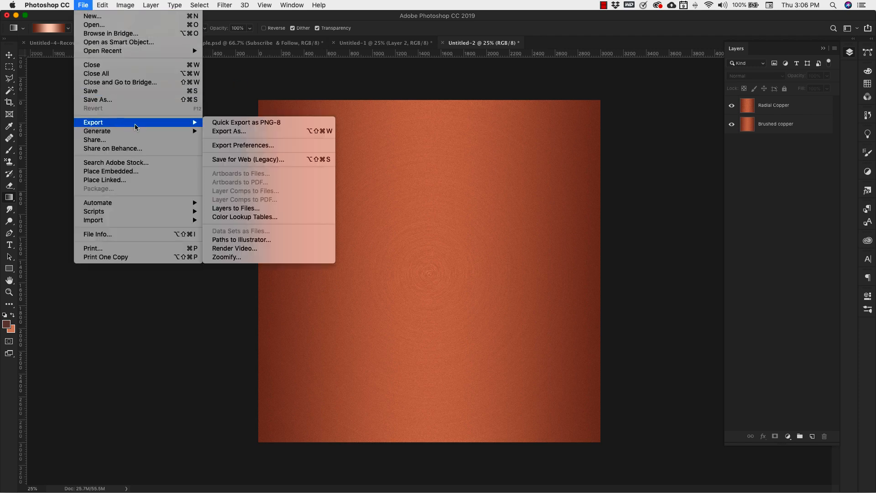
{"action": "mouse_move", "coordinate": [236, 208]}
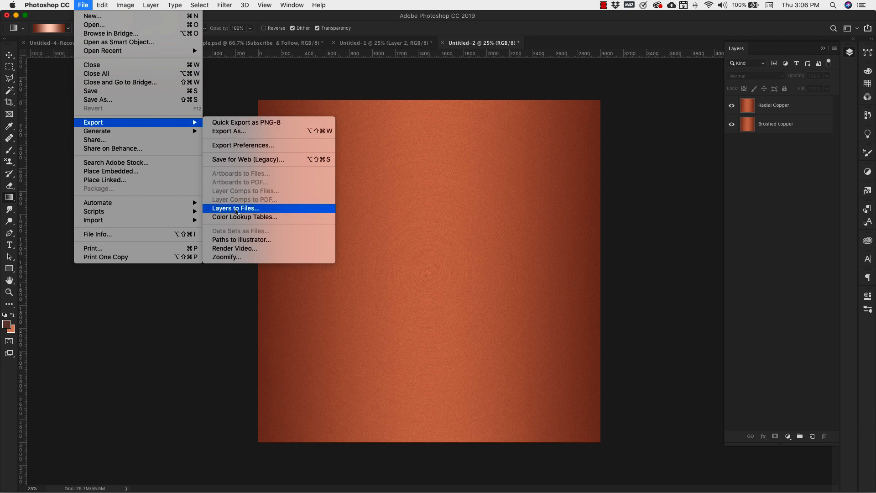
{"action": "left_click", "coordinate": [236, 208]}
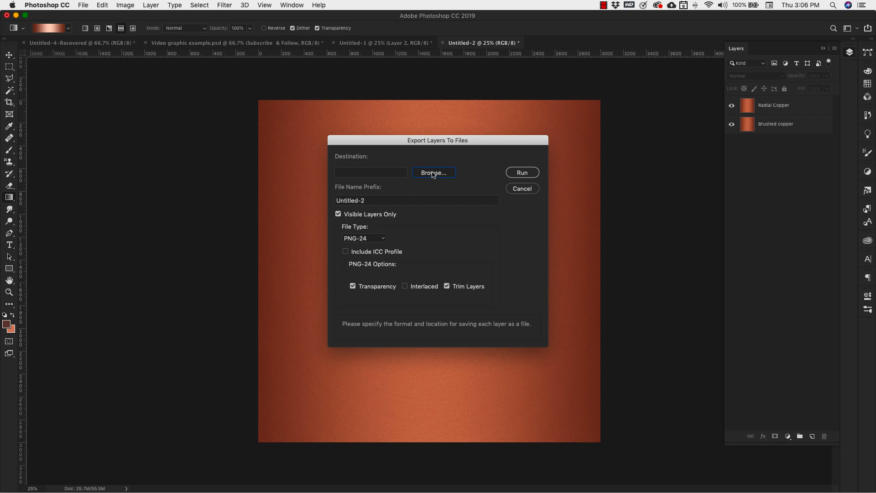
{"action": "left_click", "coordinate": [434, 173]}
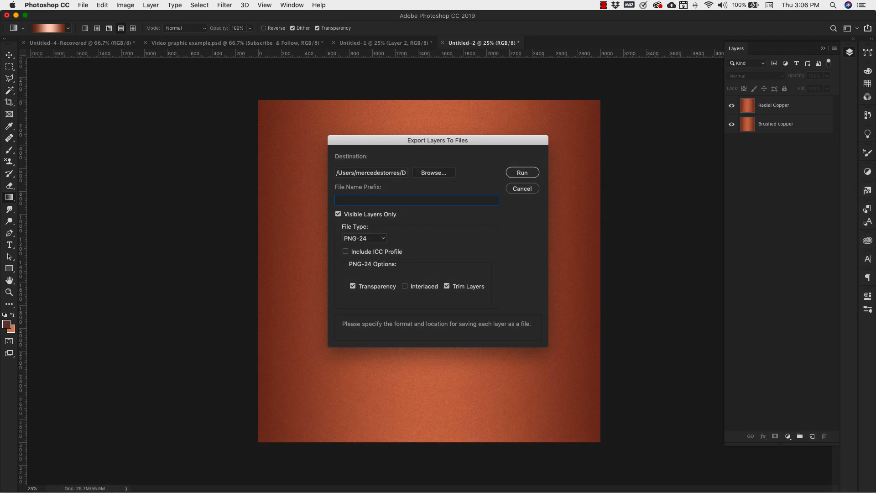
{"action": "mouse_move", "coordinate": [348, 228]}
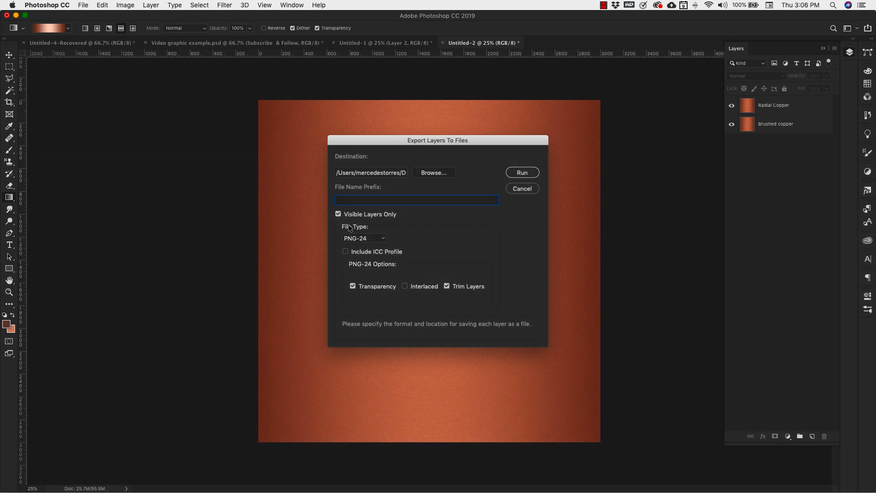
{"action": "left_click", "coordinate": [364, 238]}
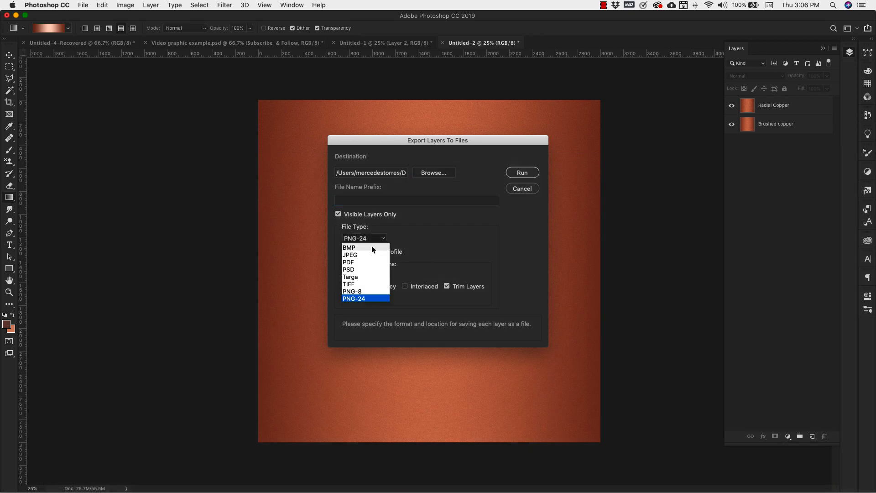
{"action": "left_click", "coordinate": [350, 255]}
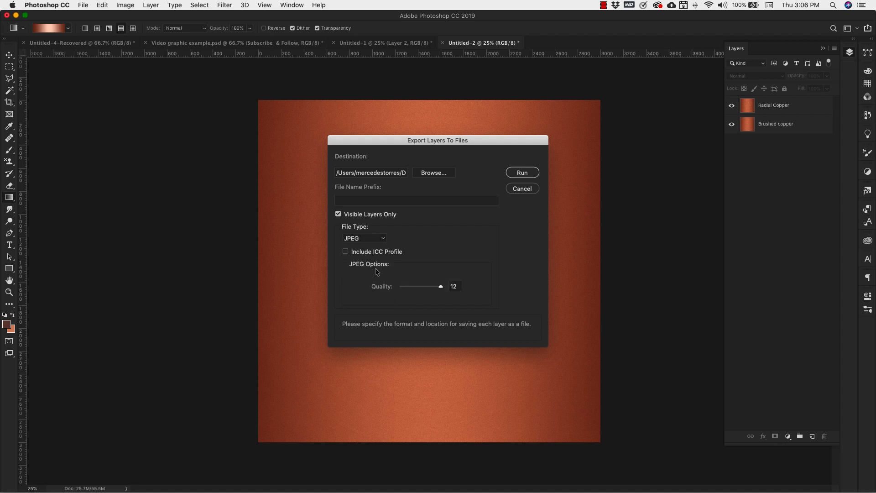
{"action": "mouse_move", "coordinate": [435, 269]}
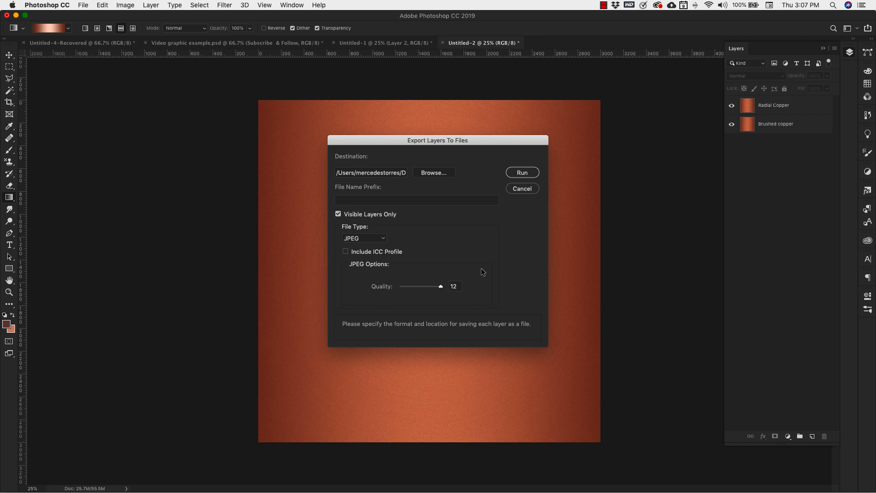
{"action": "left_click", "coordinate": [522, 173]}
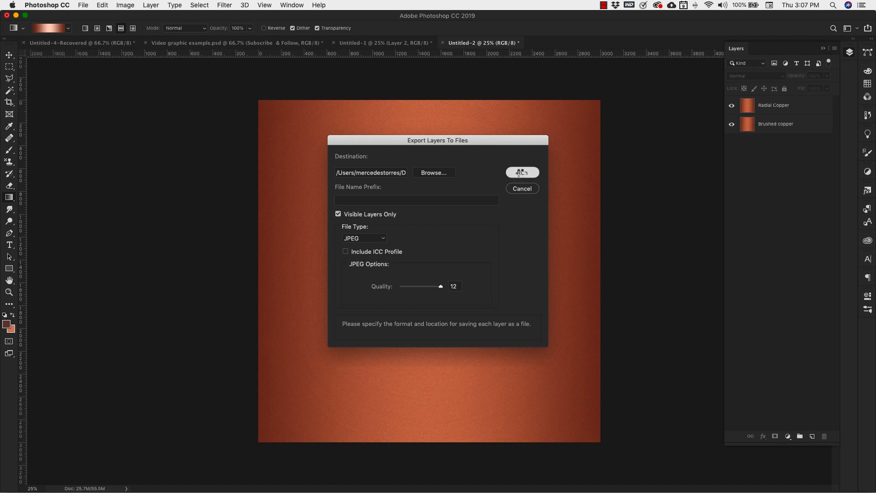
{"action": "left_click", "coordinate": [522, 172]}
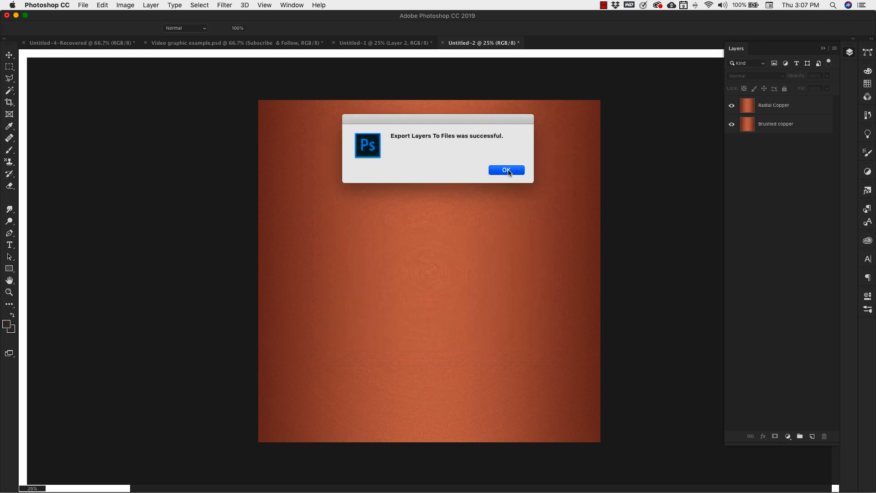
Step: Dismiss the export message and define the radial copper texture as a pattern
{"action": "left_click", "coordinate": [506, 169]}
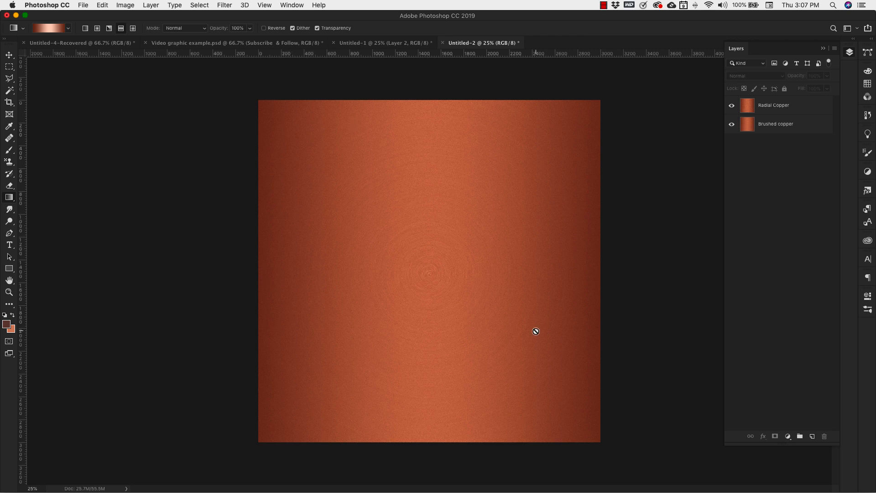
{"action": "mouse_move", "coordinate": [809, 152]}
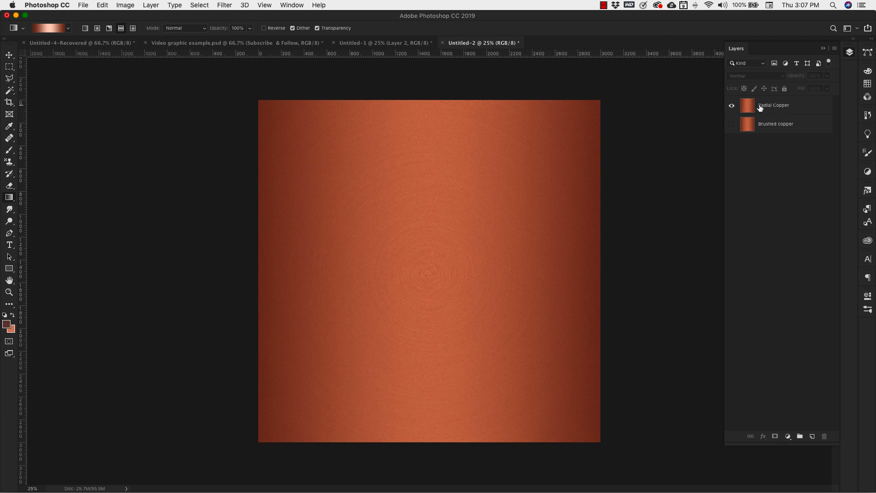
{"action": "left_click", "coordinate": [101, 5]}
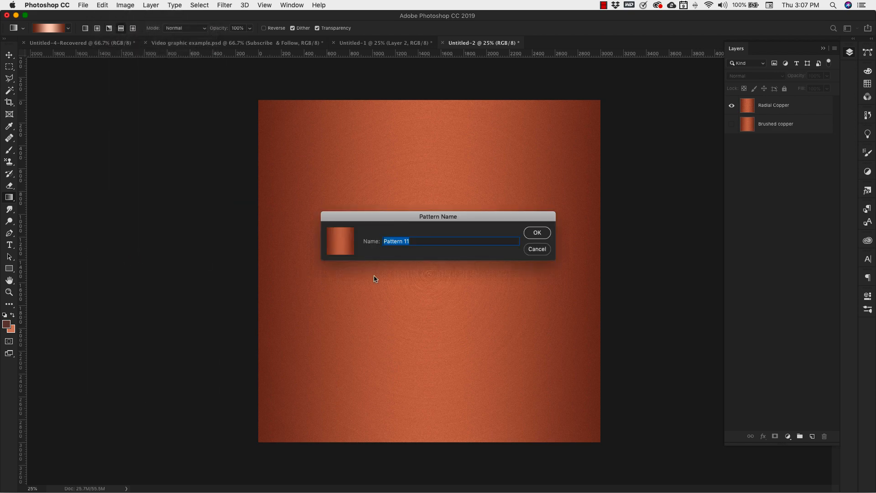
{"action": "type", "text": "radie"}
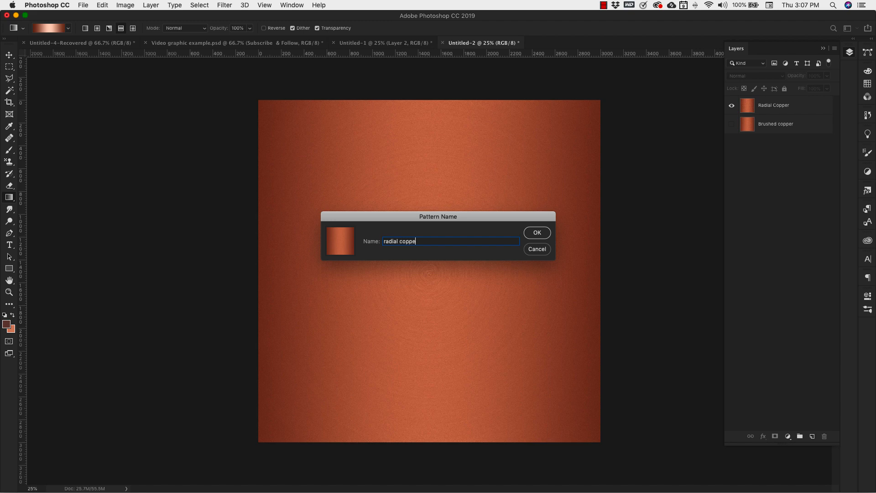
{"action": "left_click", "coordinate": [536, 232]}
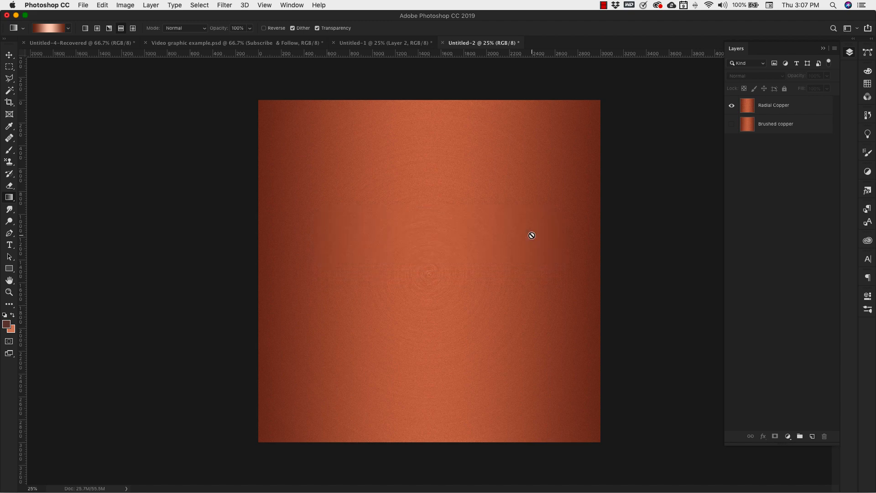
Step: Show only the Brushed copper layer and save it as pattern 'Brushed copper'
{"action": "left_click", "coordinate": [731, 105]}
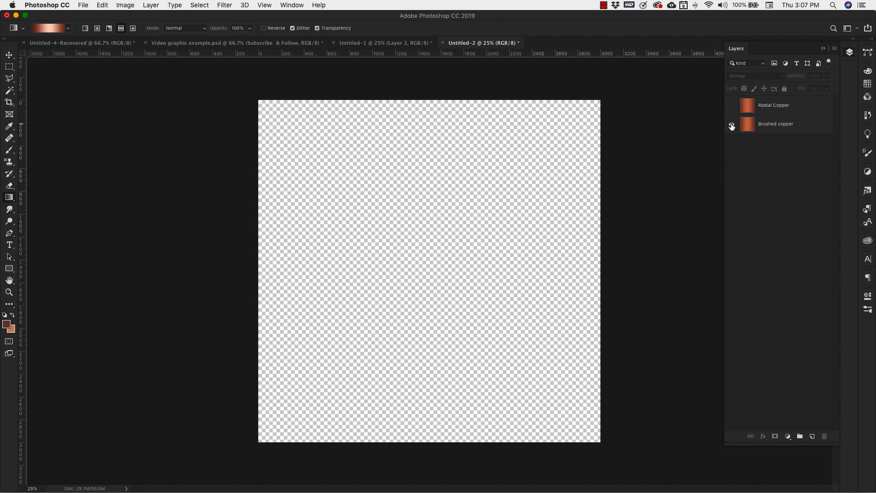
{"action": "left_click", "coordinate": [732, 124]}
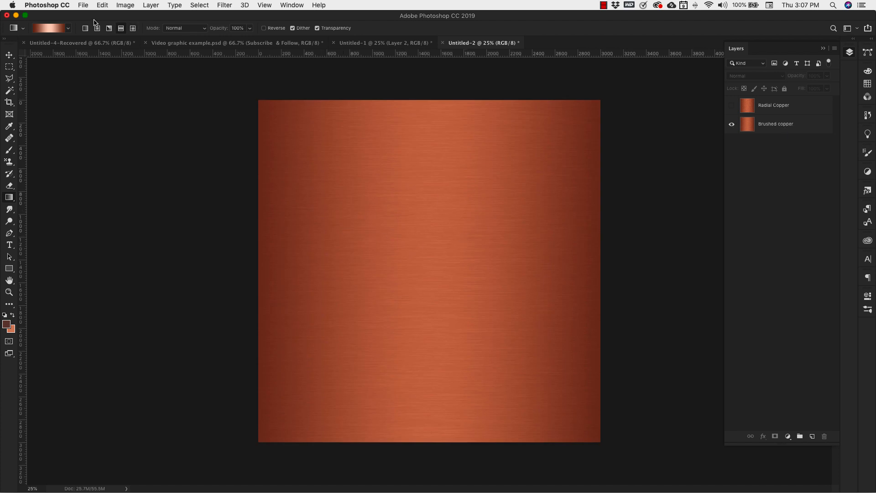
{"action": "left_click", "coordinate": [101, 5]}
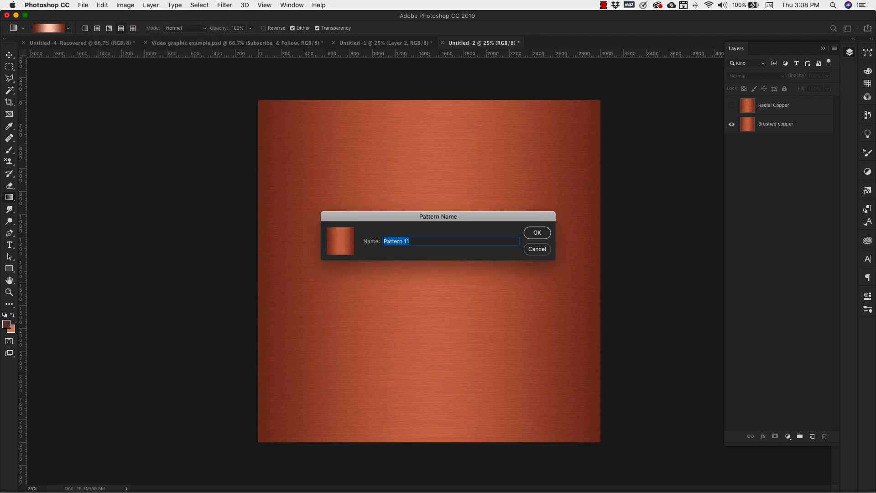
{"action": "type", "text": "Brushed copper"}
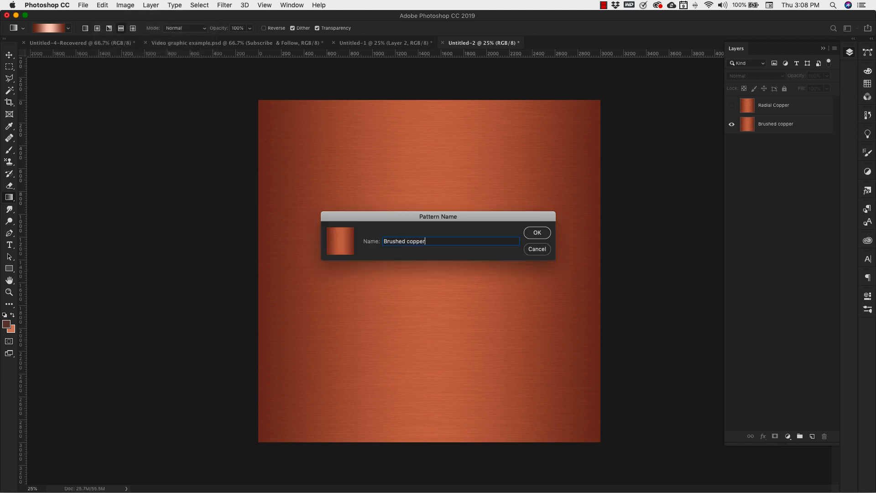
{"action": "left_click", "coordinate": [536, 233]}
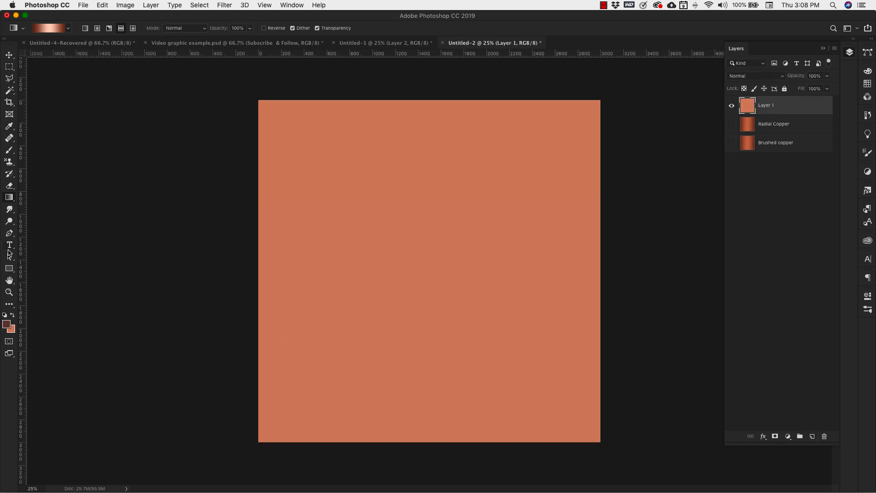
Step: Type spaced-out COPPER text and scale it up across the canvas
{"action": "left_click", "coordinate": [9, 244]}
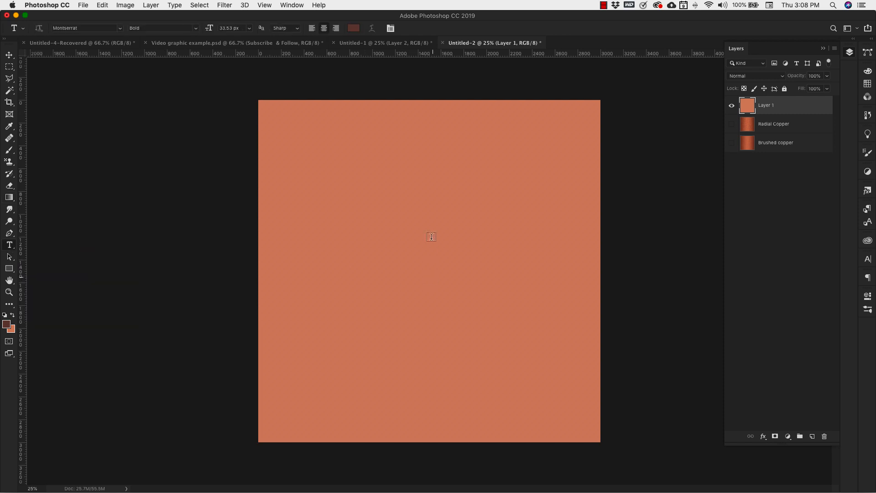
{"action": "type", "text": "LOREM IPSUM"}
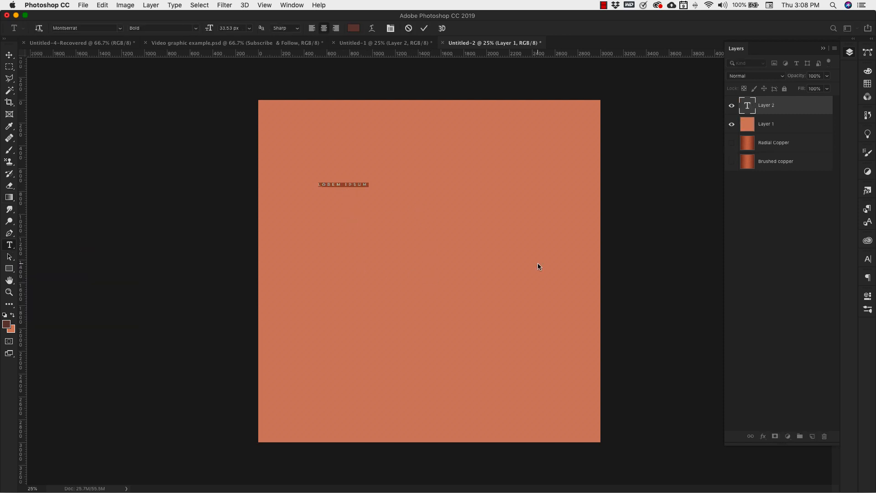
{"action": "type", "text": "COPPER"}
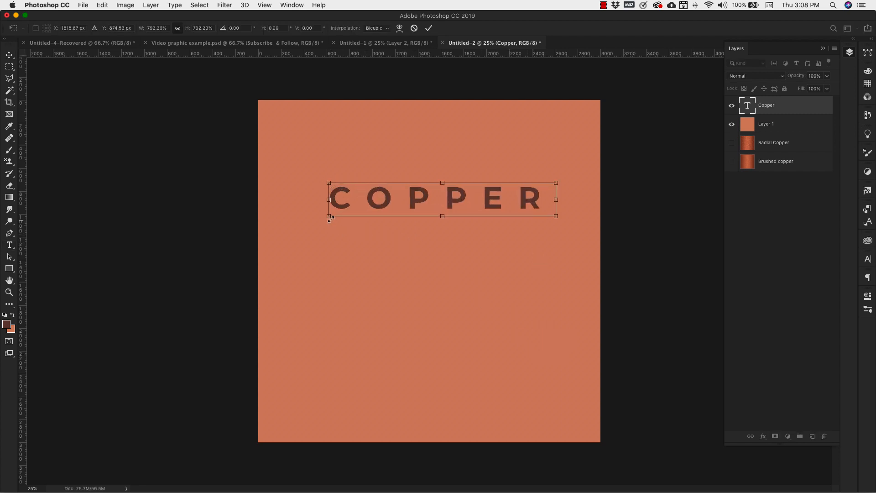
{"action": "left_click_drag", "start_coordinate": [329, 217], "coordinate": [274, 224]}
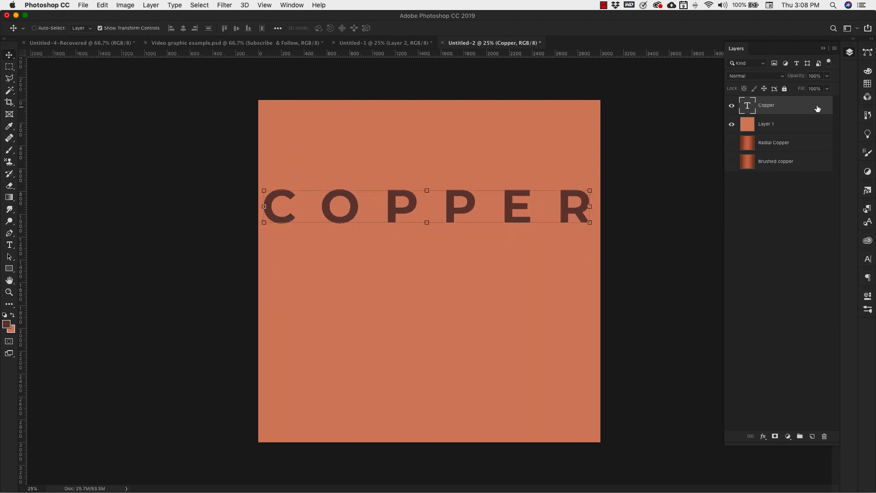
Step: Add a Pattern Overlay using the radial copper pattern to the COPPER layer
{"action": "double_click", "coordinate": [788, 105]}
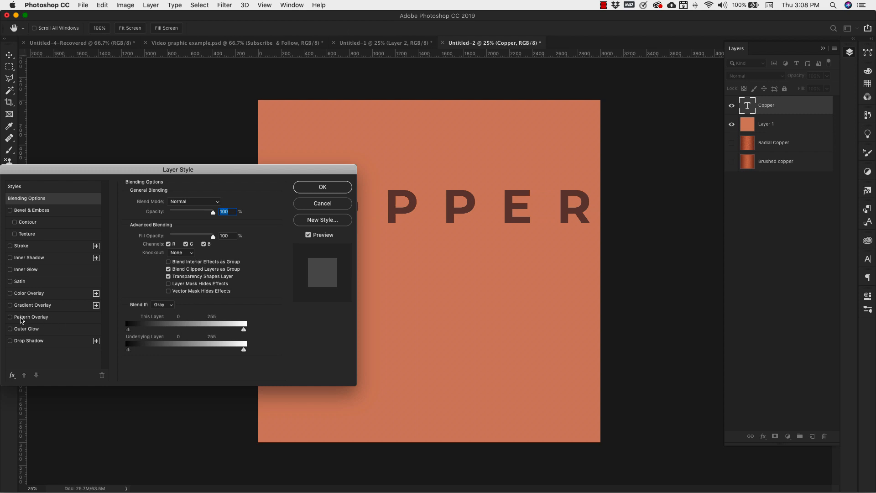
{"action": "left_click", "coordinate": [10, 317]}
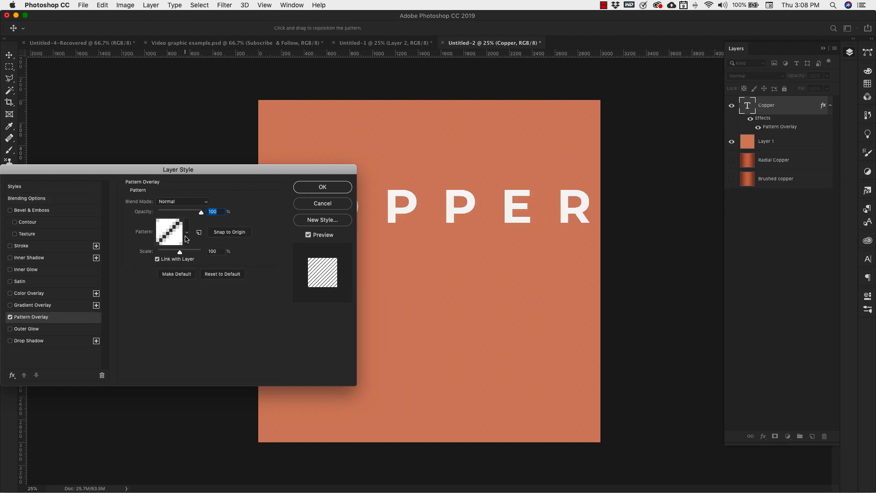
{"action": "left_click", "coordinate": [187, 232]}
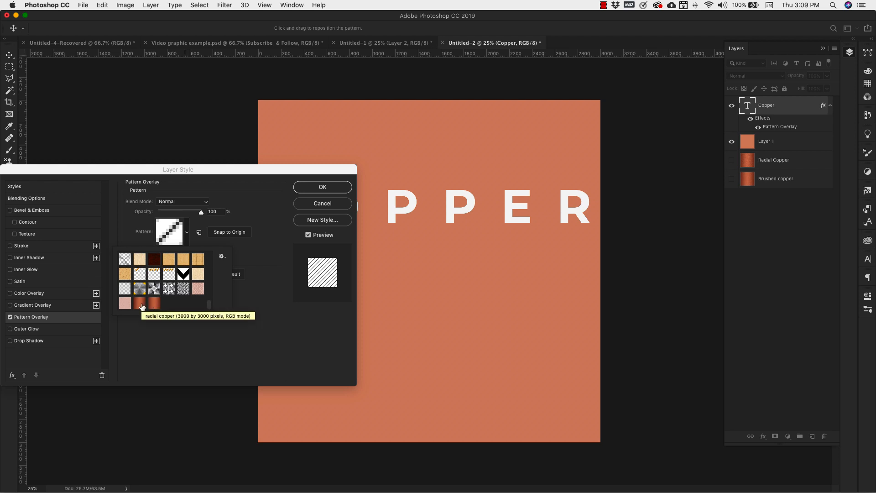
{"action": "left_click", "coordinate": [154, 302]}
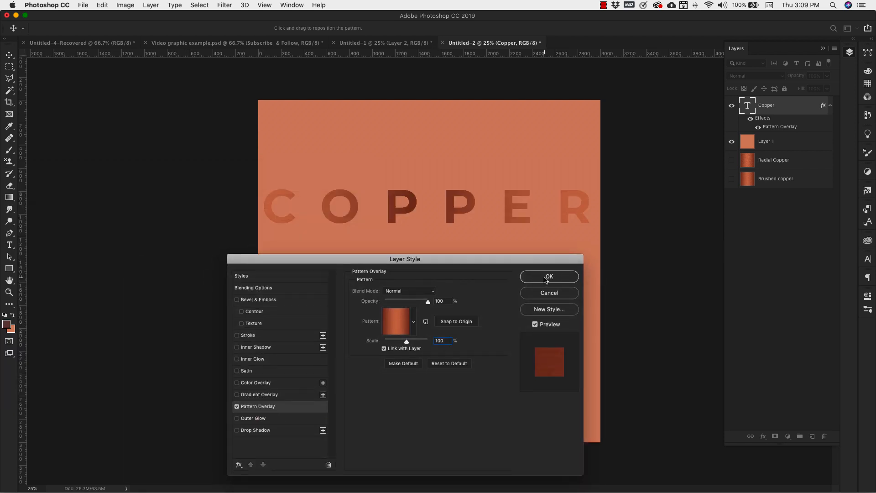
{"action": "left_click", "coordinate": [548, 276]}
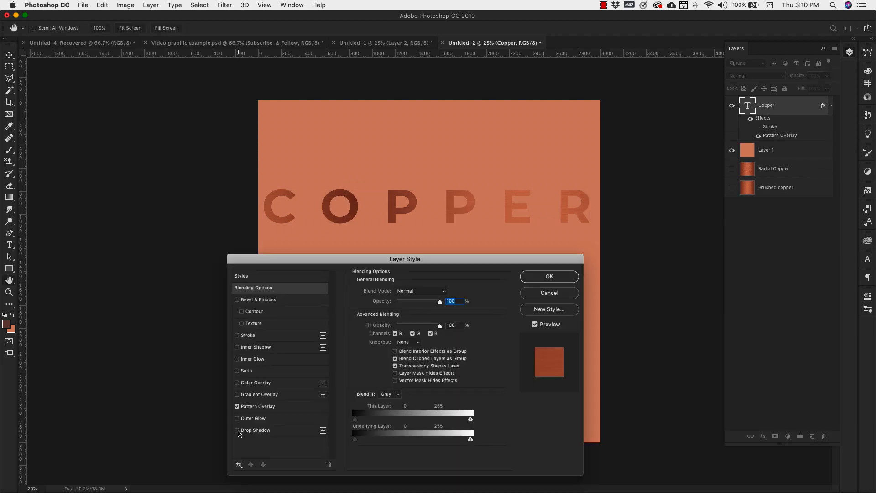
Step: Add a drop shadow with distance and size 2 in colour 3a1e03
{"action": "left_click", "coordinate": [237, 430]}
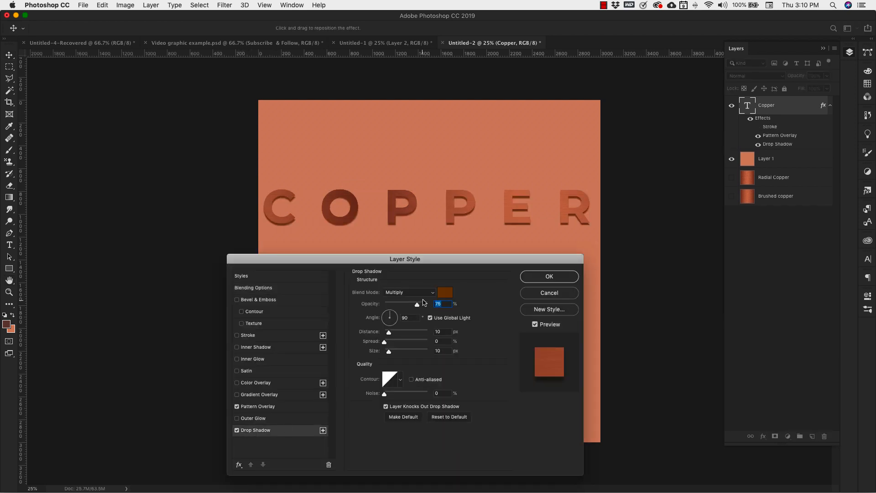
{"action": "left_click", "coordinate": [444, 292]}
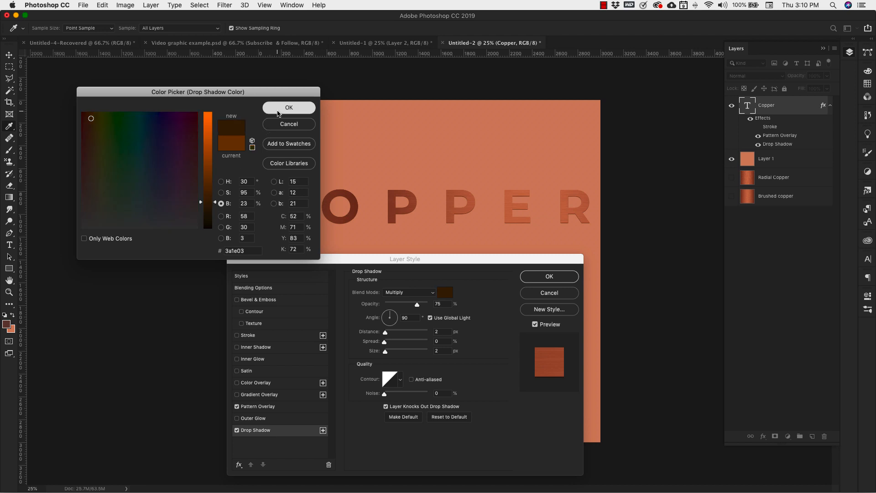
{"action": "left_click", "coordinate": [288, 107]}
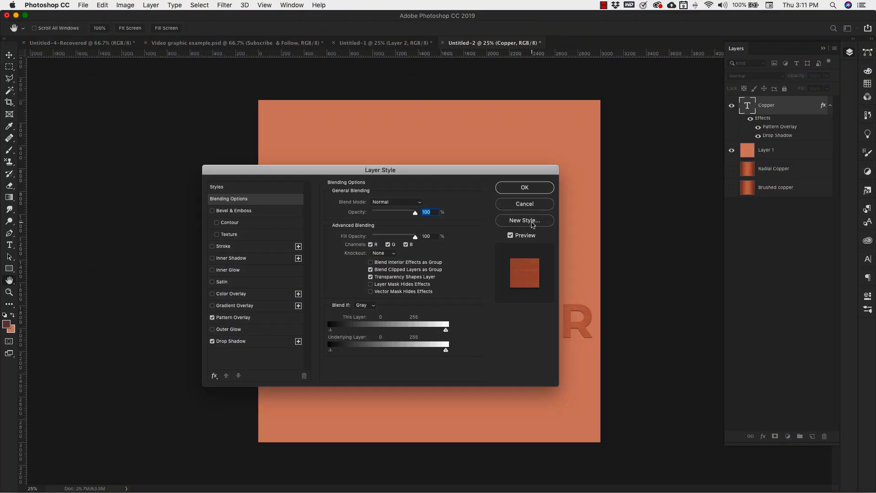
Step: Save the text's overlay and shadow as a new style named 'Copper'
{"action": "left_click", "coordinate": [522, 219]}
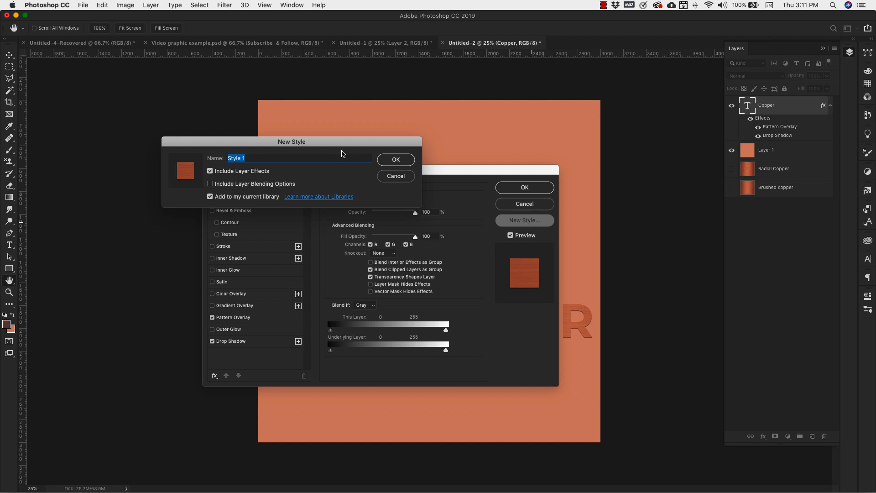
{"action": "type", "text": "Copper"}
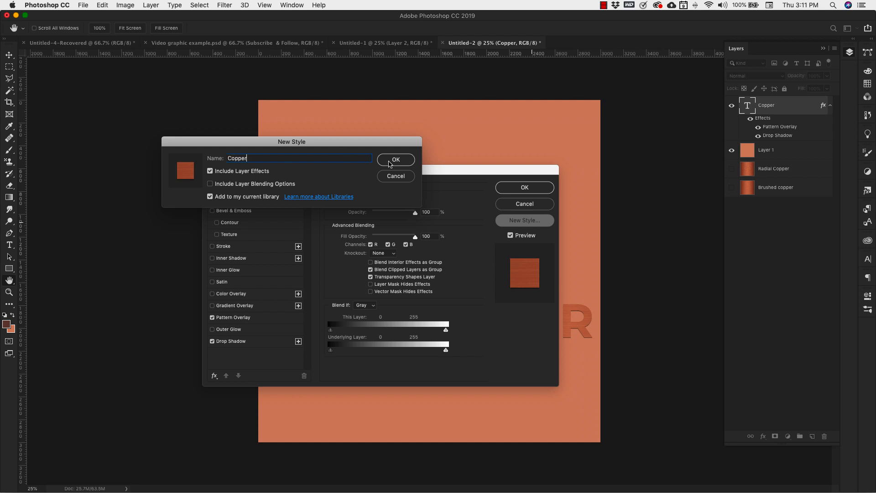
{"action": "left_click", "coordinate": [396, 159]}
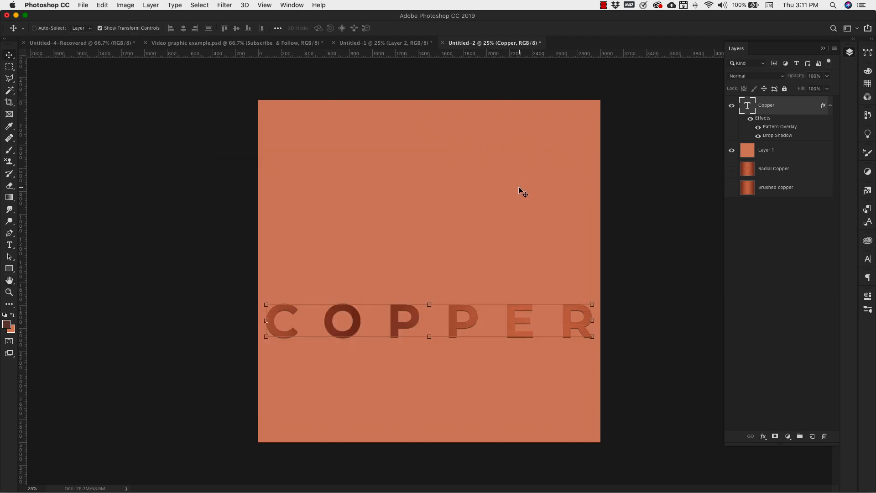